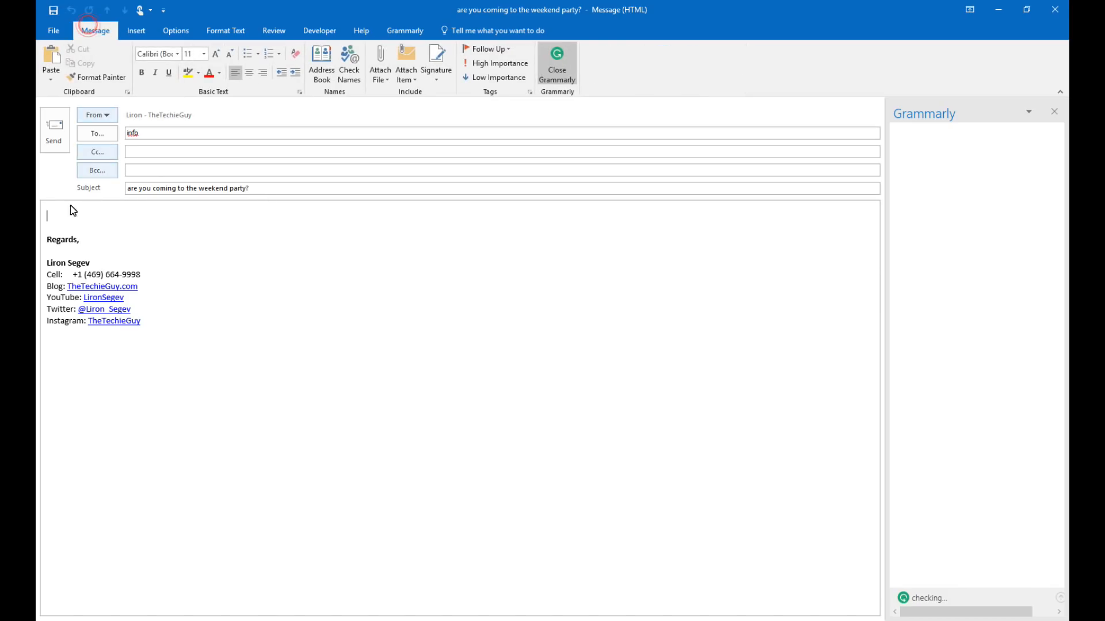
Type 'Please let me know!' and 'Thanks!' above the party email's signature.
{"action": "type", "text": "P"}
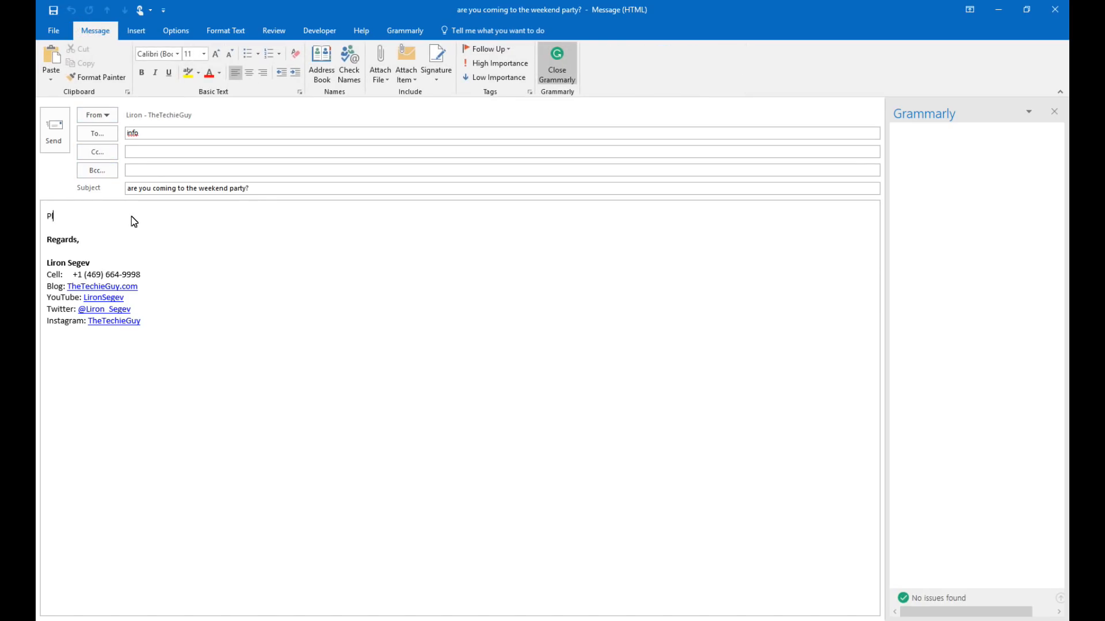
{"action": "type", "text": "lease let"}
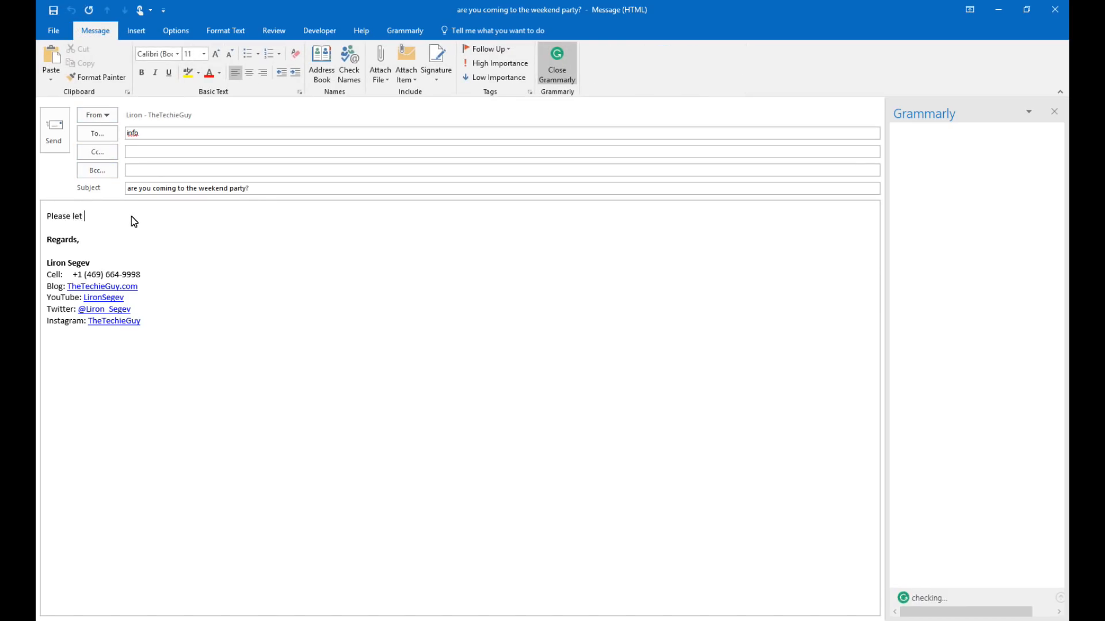
{"action": "type", "text": "me know!"}
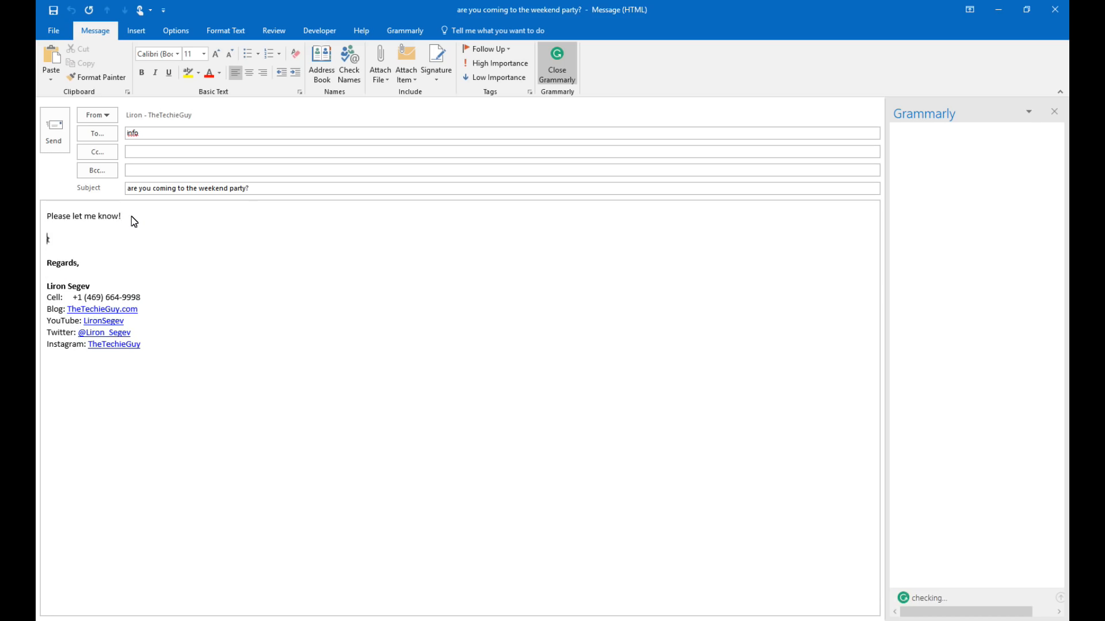
{"action": "type", "text": "Thanks!"}
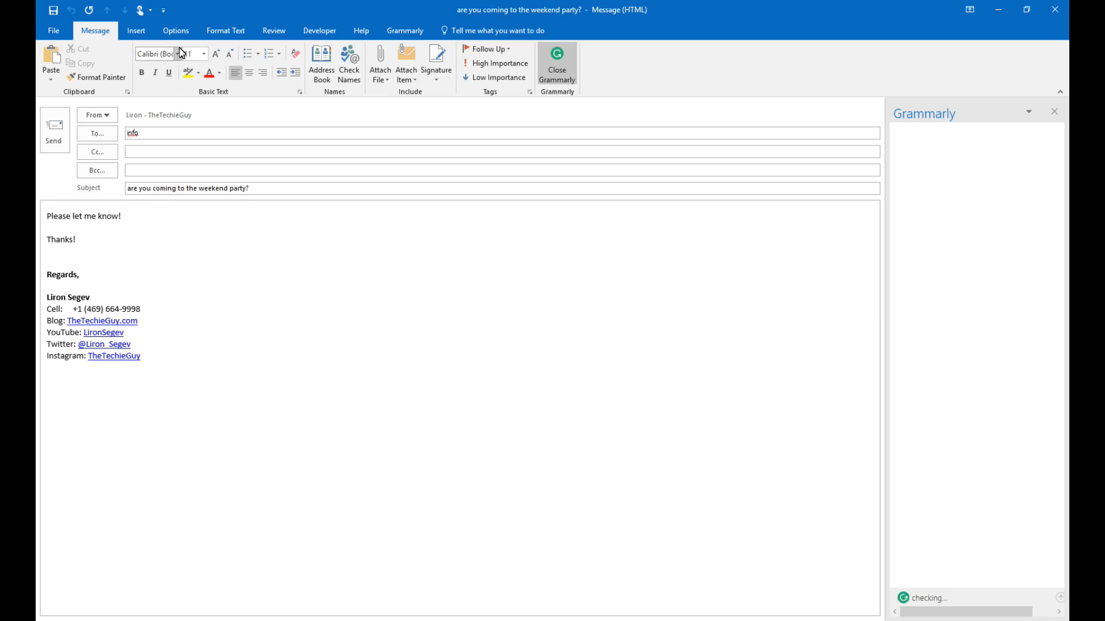
Direct replies to the rsvp Gmail address in the message properties.
{"action": "left_click", "coordinate": [175, 31]}
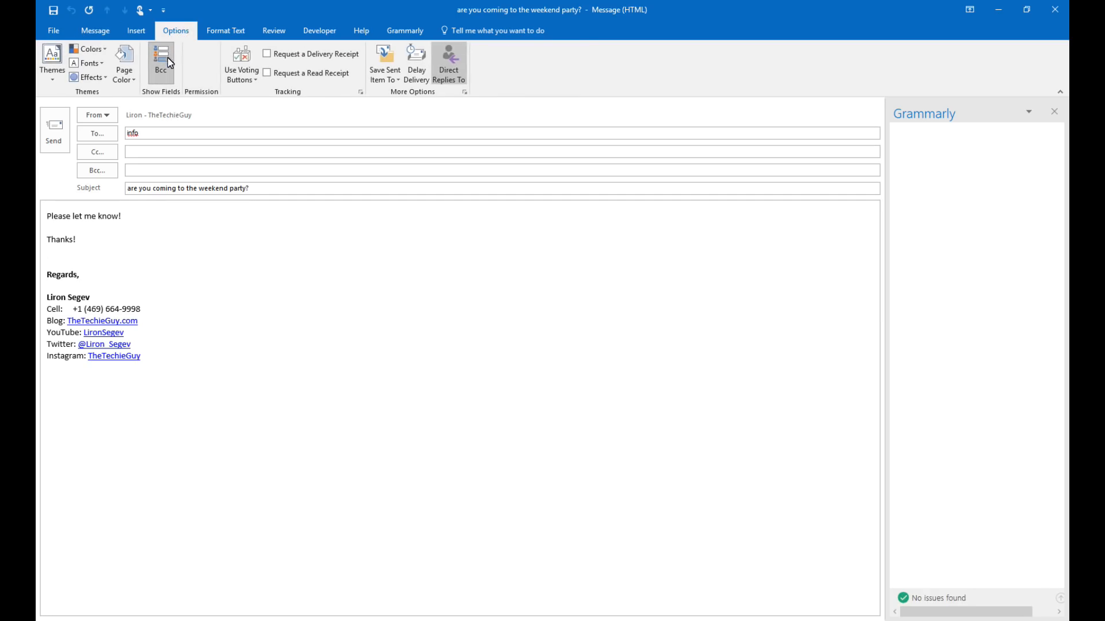
{"action": "left_click", "coordinate": [464, 92]}
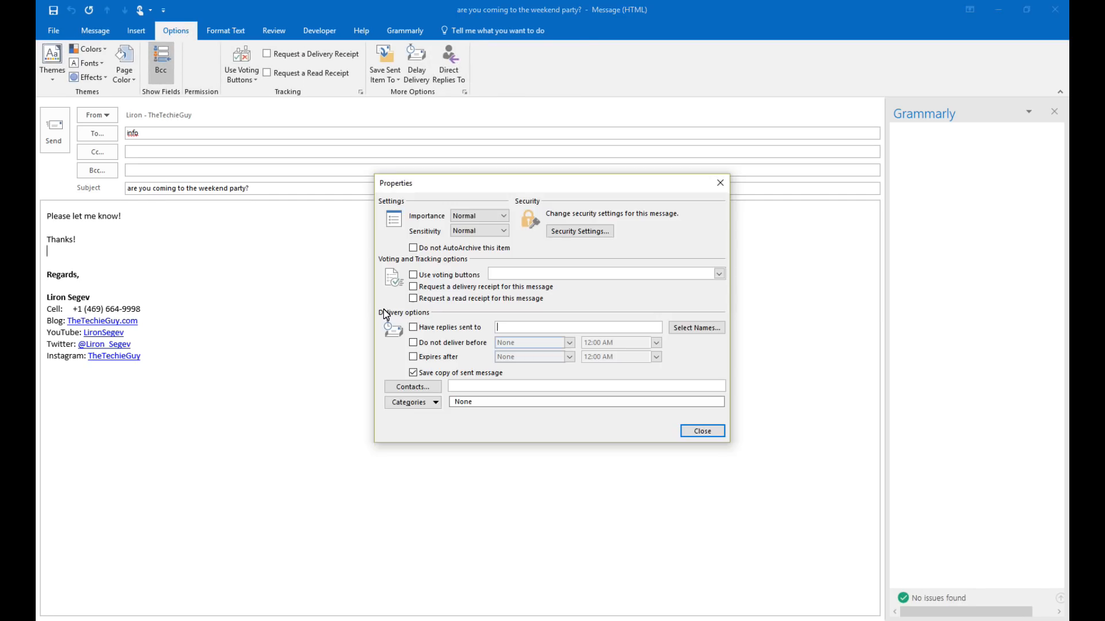
{"action": "left_click", "coordinate": [412, 327]}
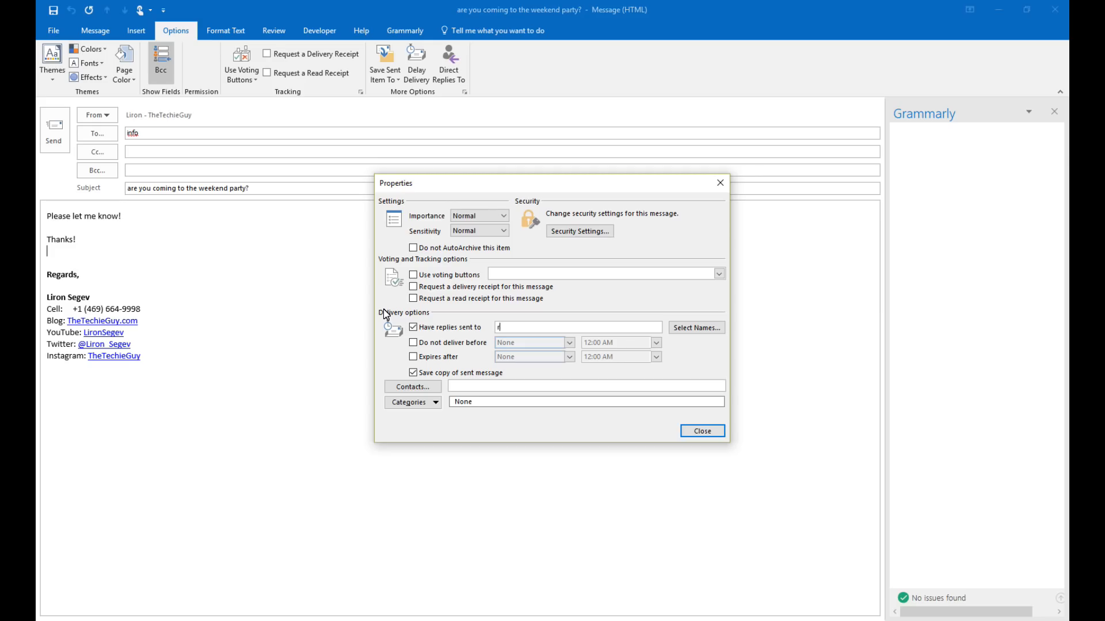
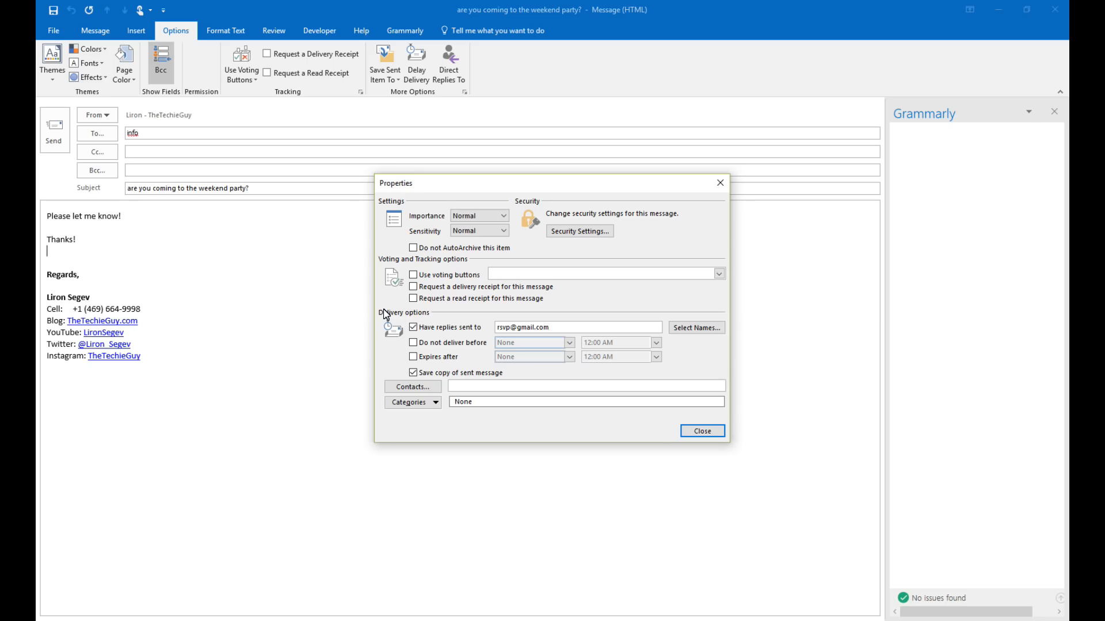
{"action": "left_click", "coordinate": [700, 430]}
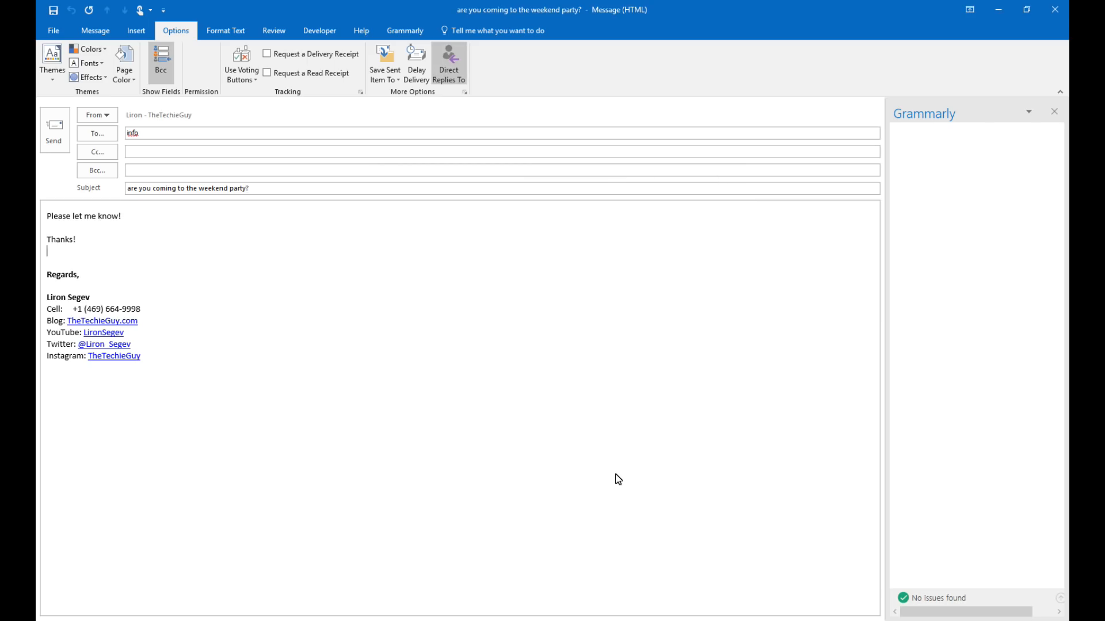
{"action": "mouse_move", "coordinate": [578, 499]}
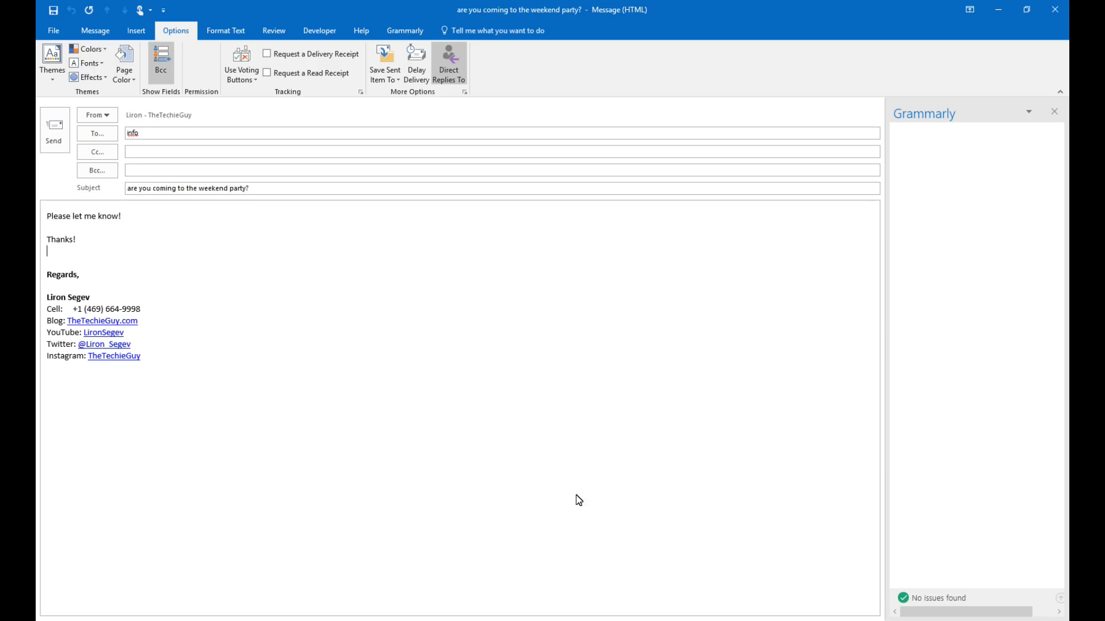
Close the Grammarly pane and enable delayed delivery until 3/29/2018 5:00 PM.
{"action": "left_click", "coordinate": [1053, 111]}
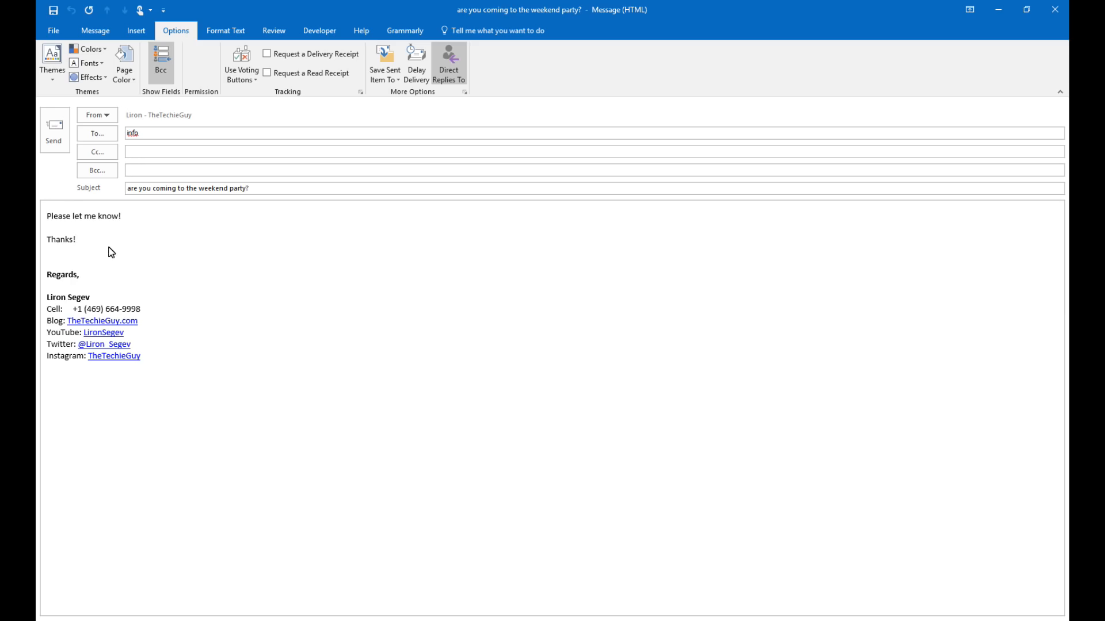
{"action": "mouse_move", "coordinate": [99, 239]}
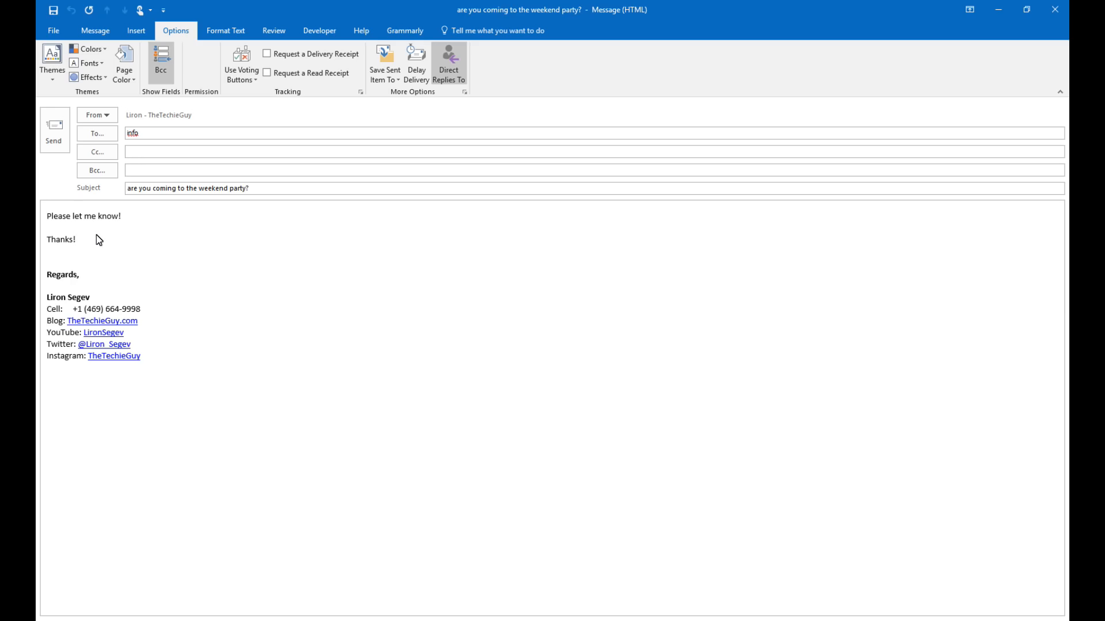
{"action": "left_click", "coordinate": [75, 240]}
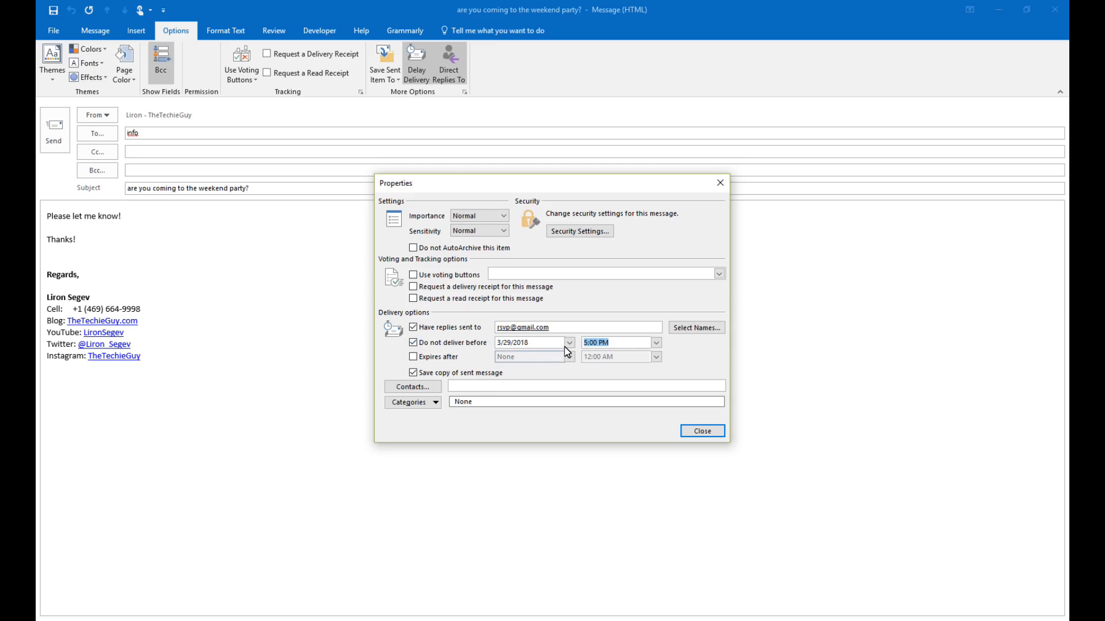
Change the 'Do not deliver before' date to April 5, 2018 and close Properties.
{"action": "left_click", "coordinate": [568, 342]}
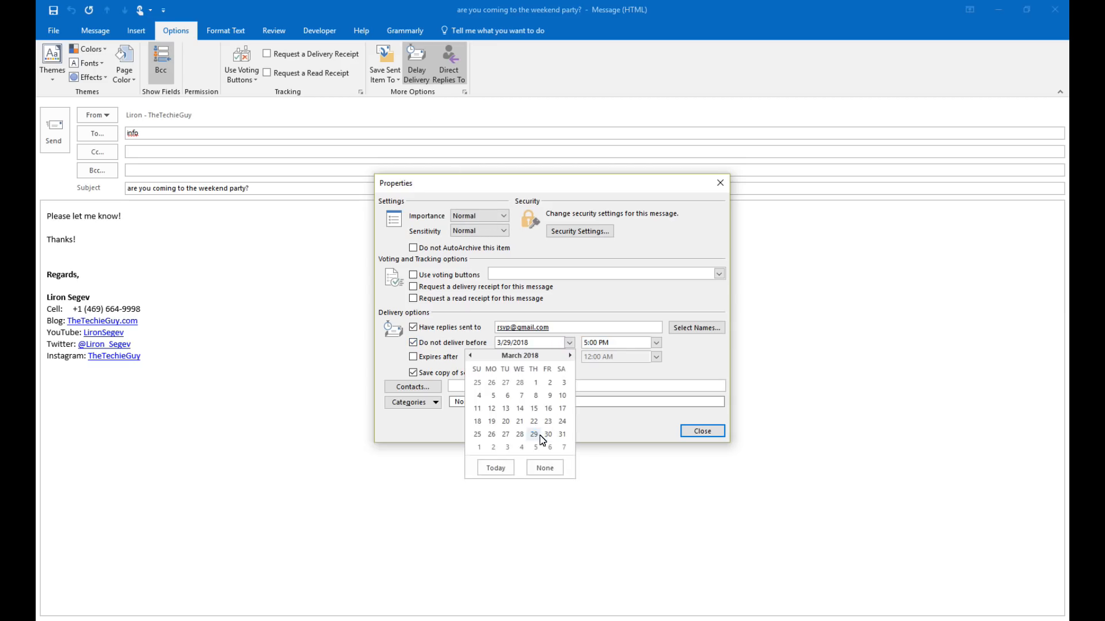
{"action": "left_click", "coordinate": [534, 435]}
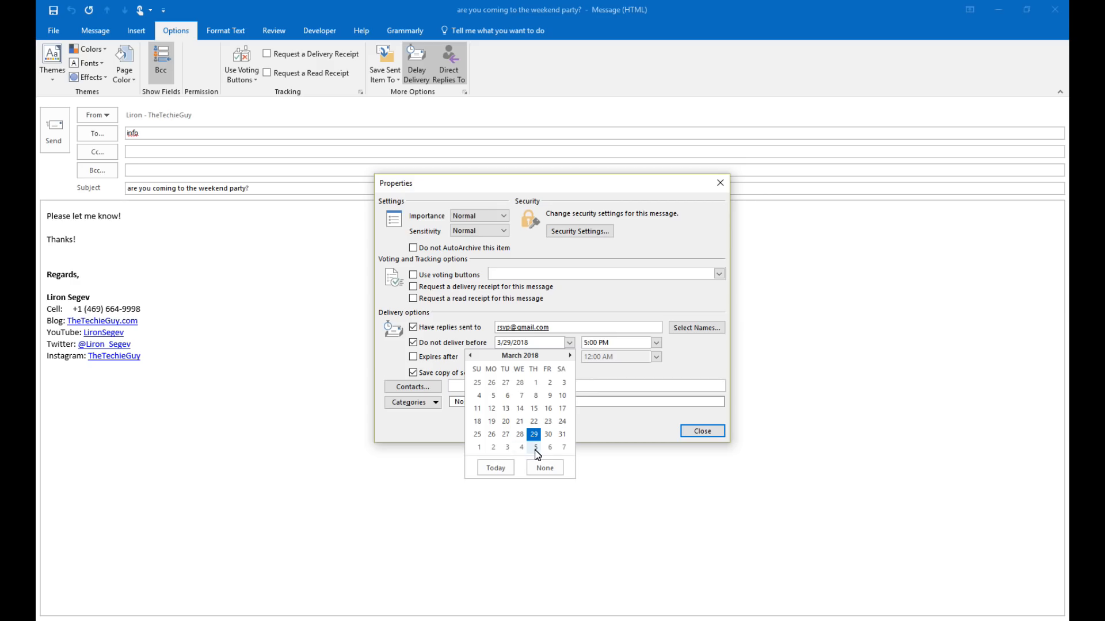
{"action": "left_click", "coordinate": [533, 449]}
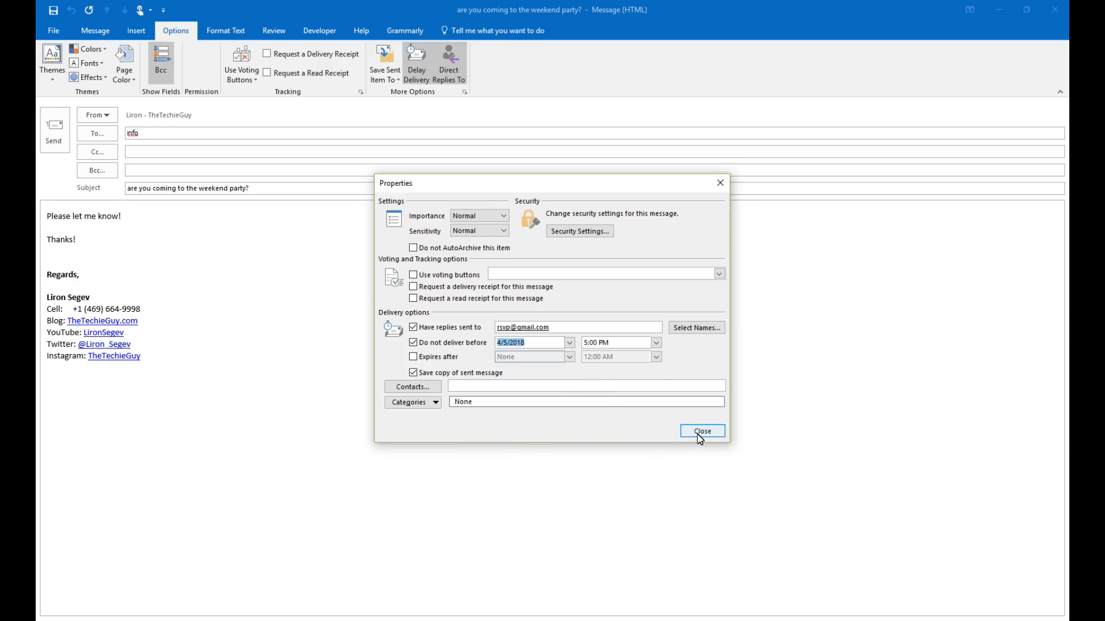
{"action": "left_click", "coordinate": [701, 430]}
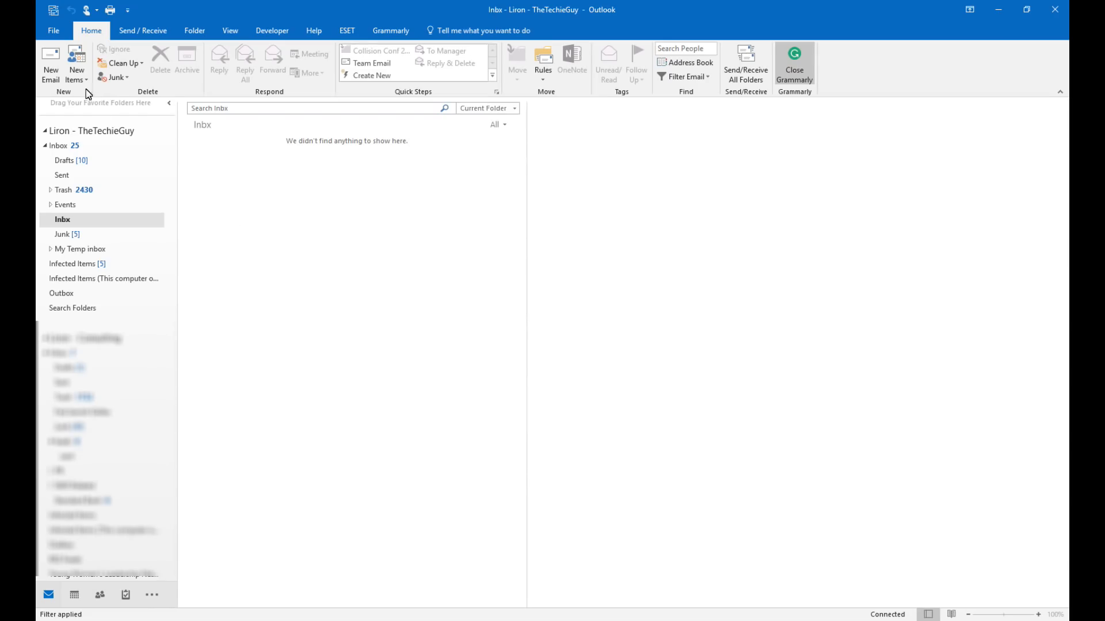
{"action": "left_click", "coordinate": [50, 63]}
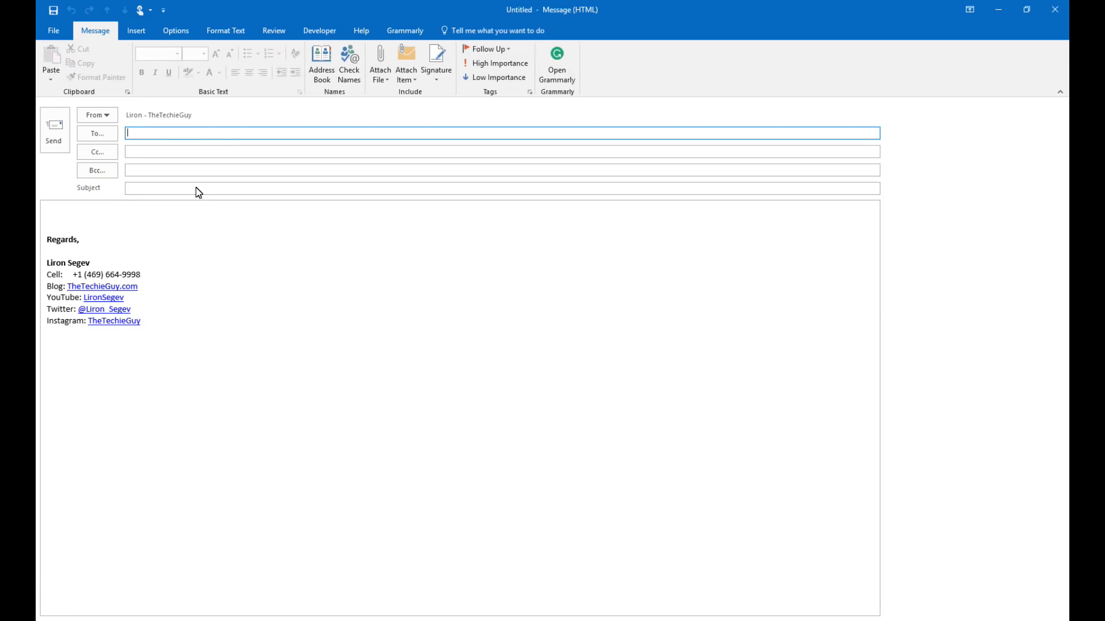
{"action": "left_click", "coordinate": [556, 57]}
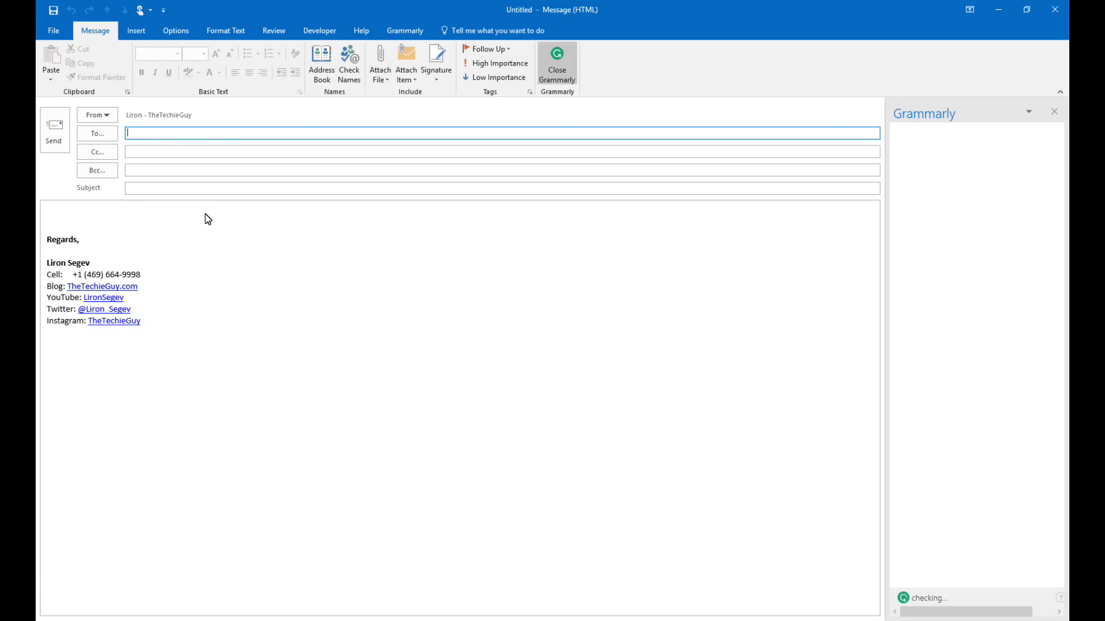
{"action": "type", "text": "a"}
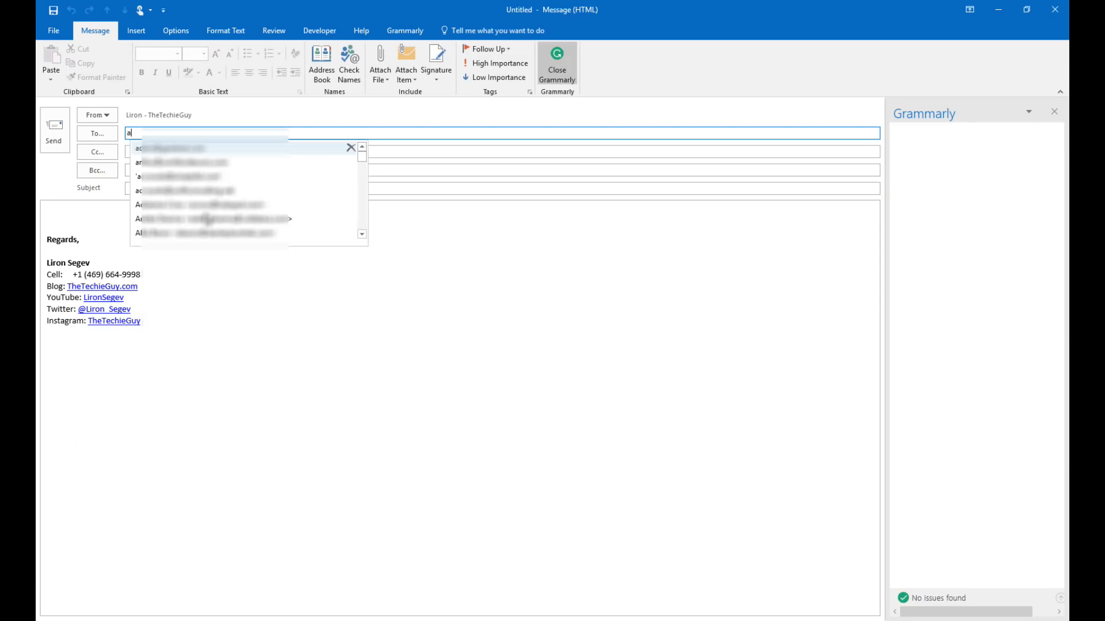
{"action": "type", "text": "dam"}
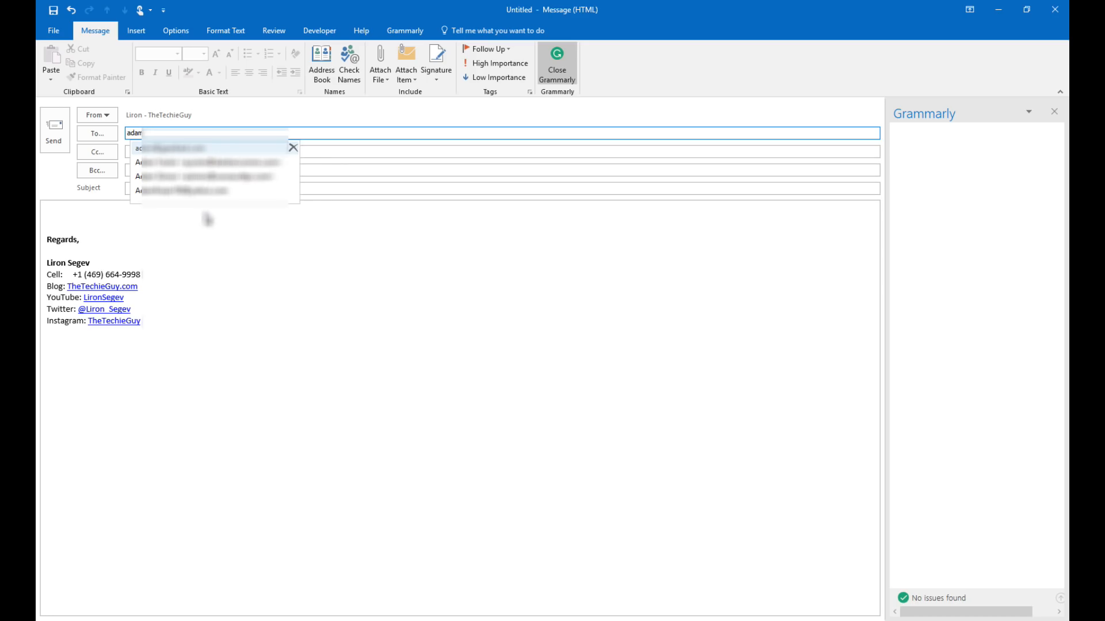
{"action": "key", "text": "ctrl+k"}
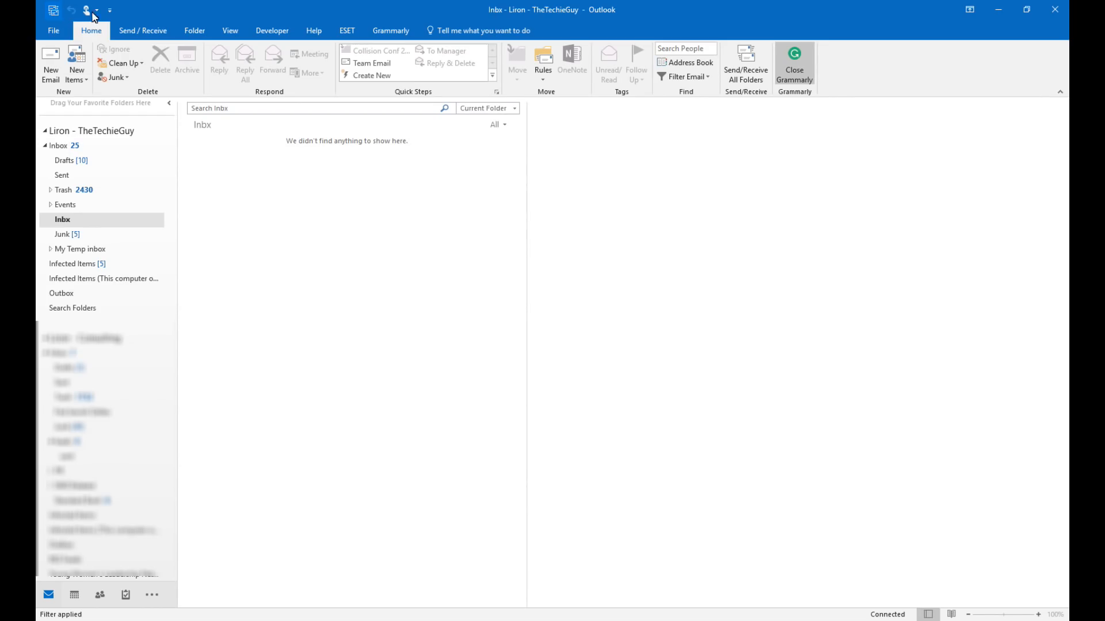
Add the Print command to the Quick Access Toolbar through Outlook Options.
{"action": "left_click", "coordinate": [109, 10]}
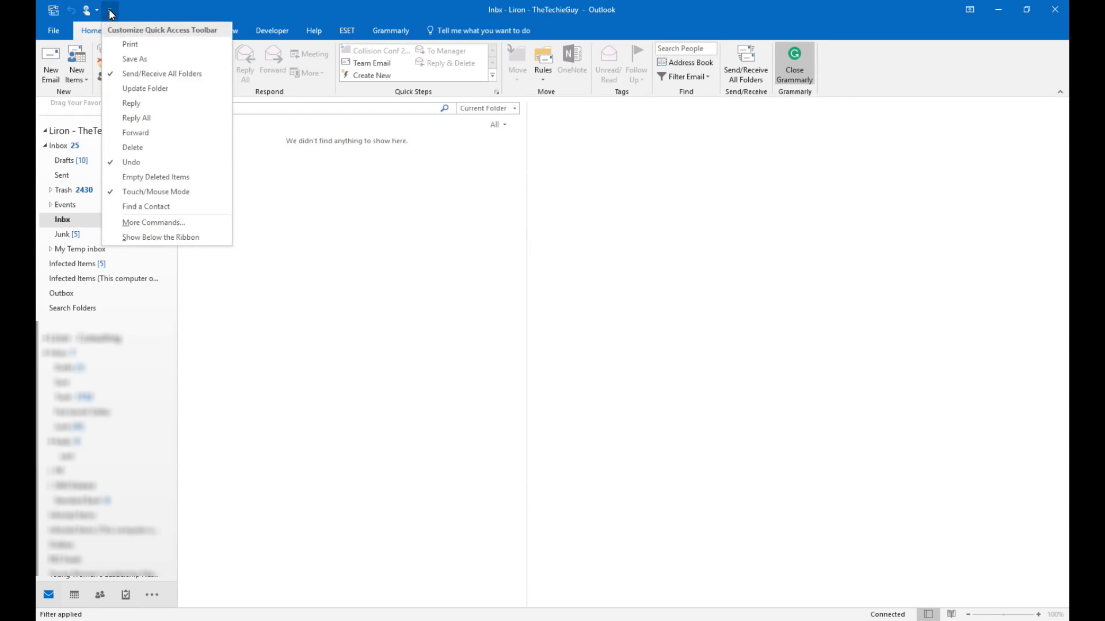
{"action": "mouse_move", "coordinate": [162, 133]}
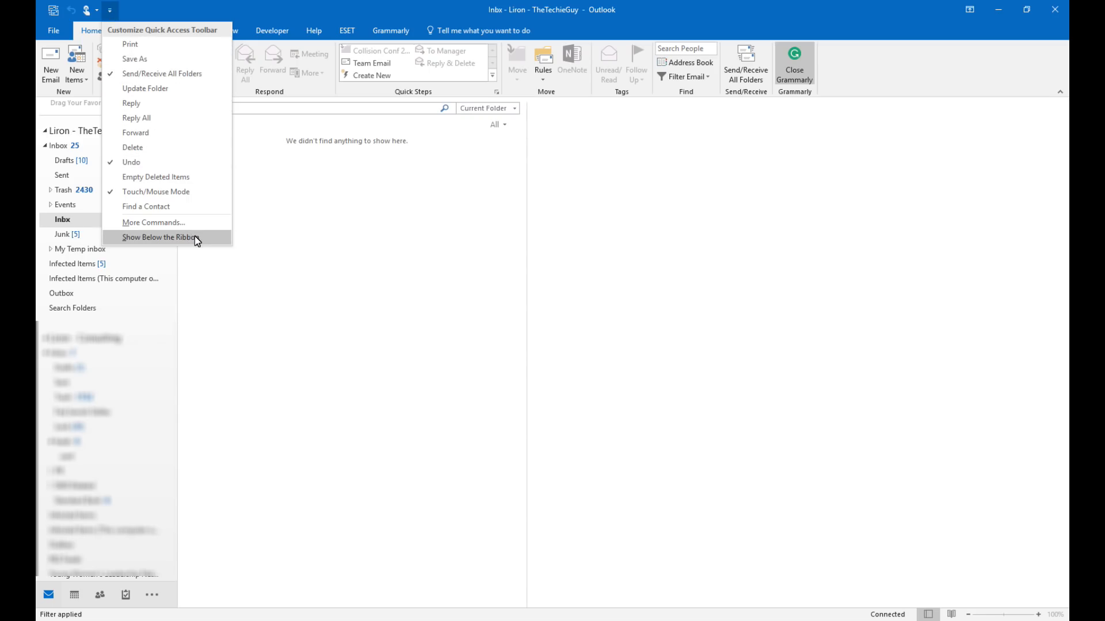
{"action": "left_click", "coordinate": [153, 222]}
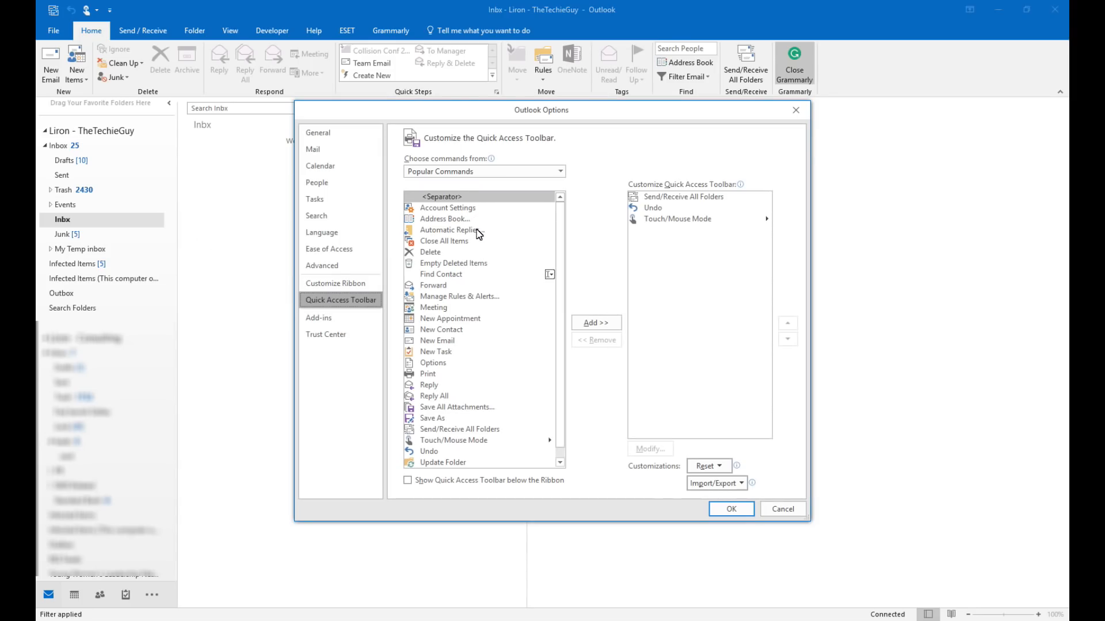
{"action": "mouse_move", "coordinate": [511, 437]}
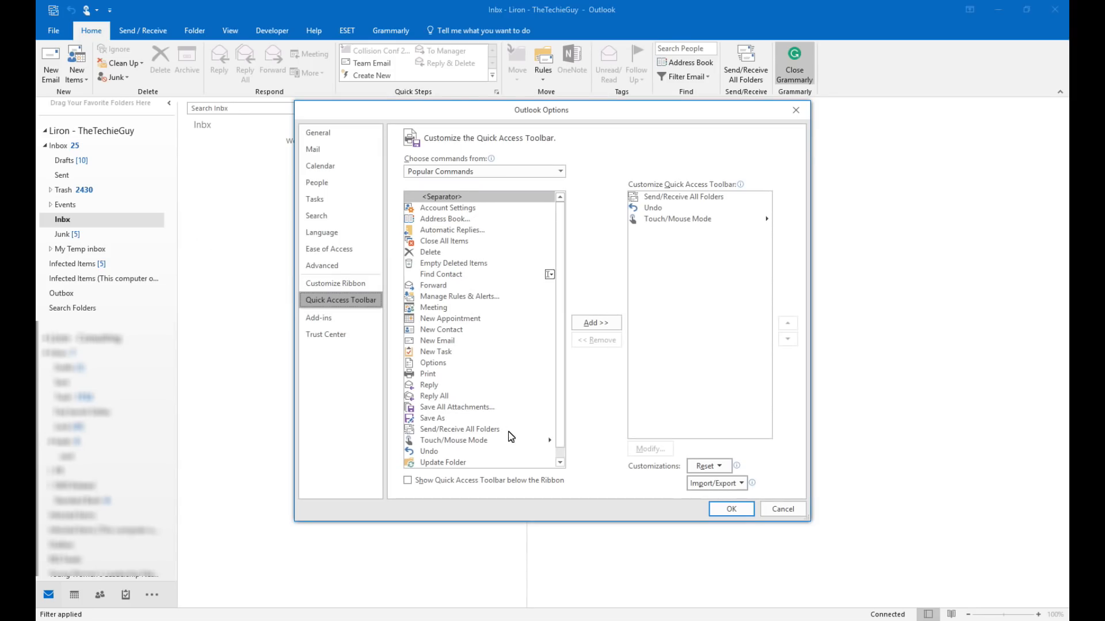
{"action": "left_click", "coordinate": [428, 374]}
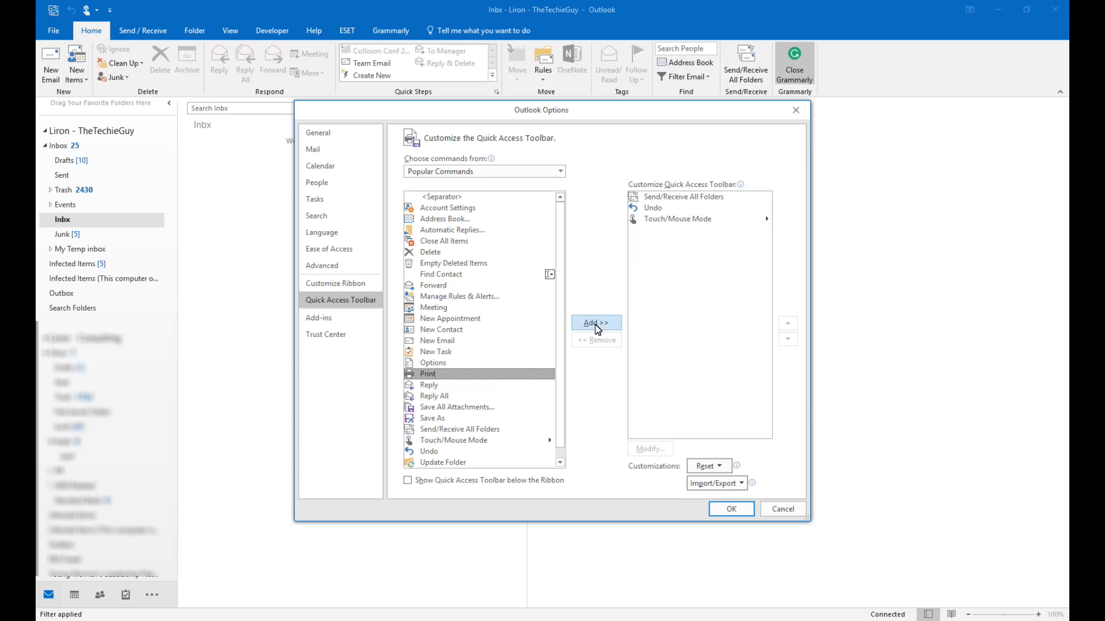
{"action": "left_click", "coordinate": [596, 322]}
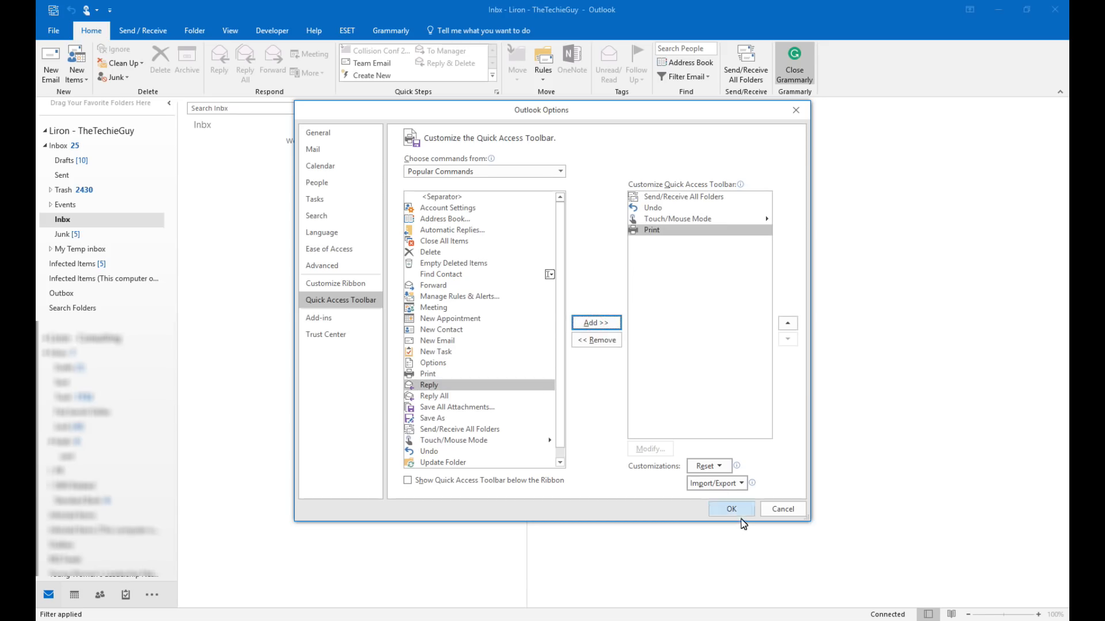
{"action": "left_click", "coordinate": [730, 509]}
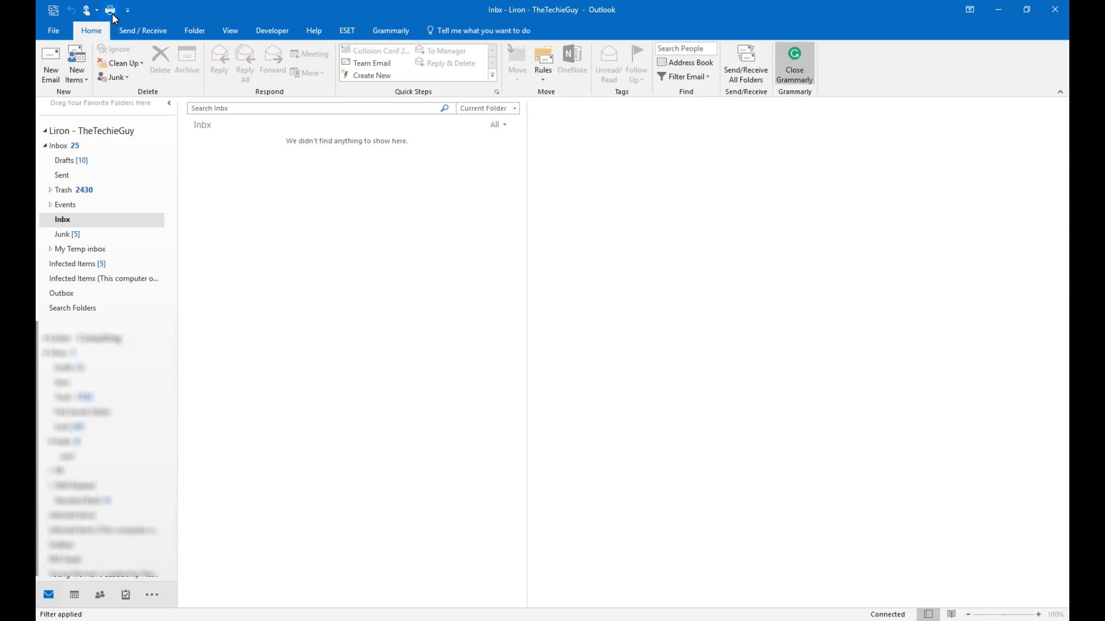
{"action": "mouse_move", "coordinate": [111, 10]}
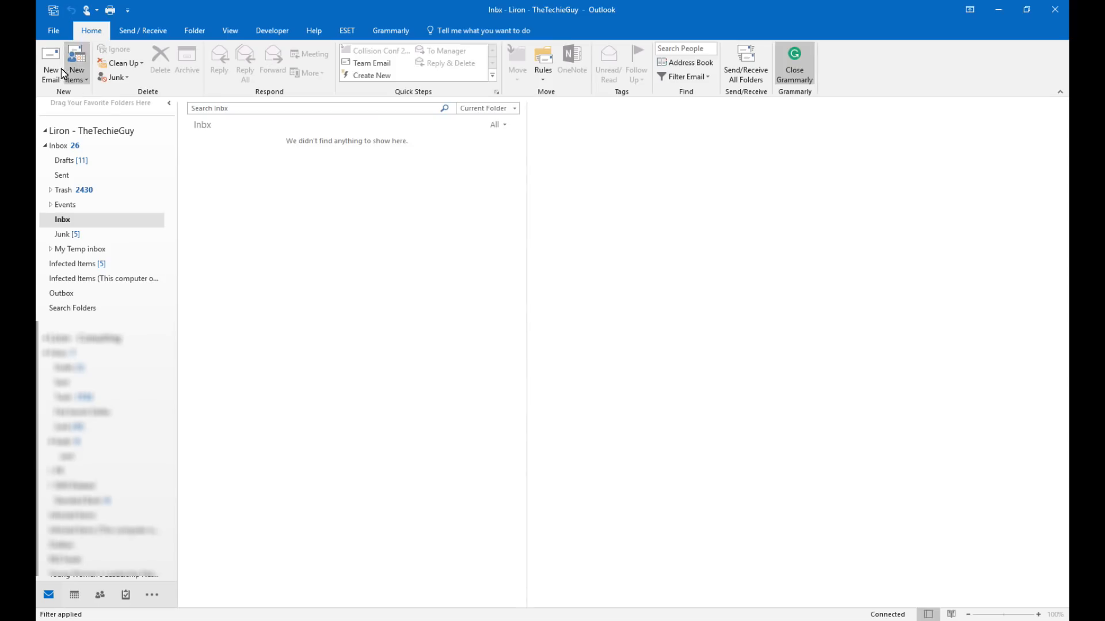
Compose a new email with subject 'Lets get together' and a 'Hi,' calendar-sharing opener.
{"action": "left_click", "coordinate": [50, 62]}
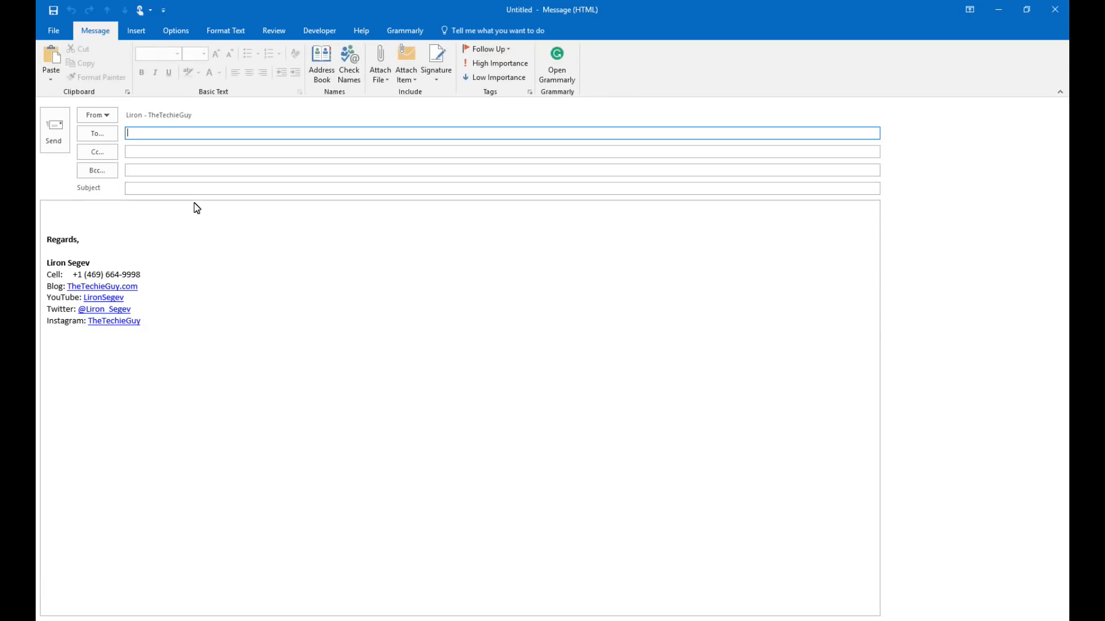
{"action": "type", "text": "Lets get togeth"}
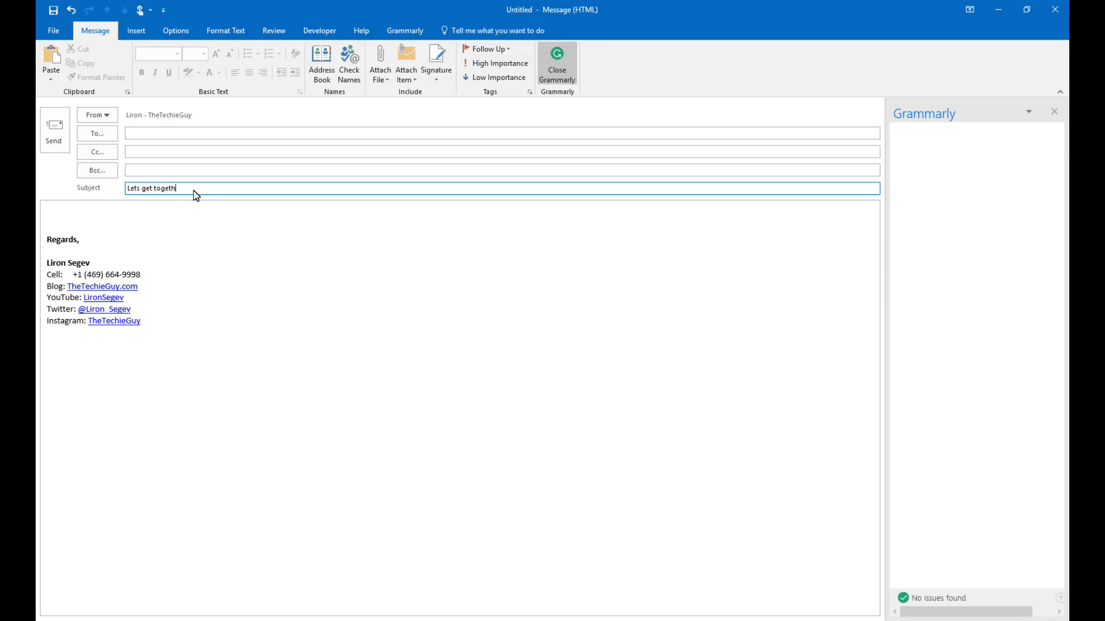
{"action": "type", "text": "Hi,"}
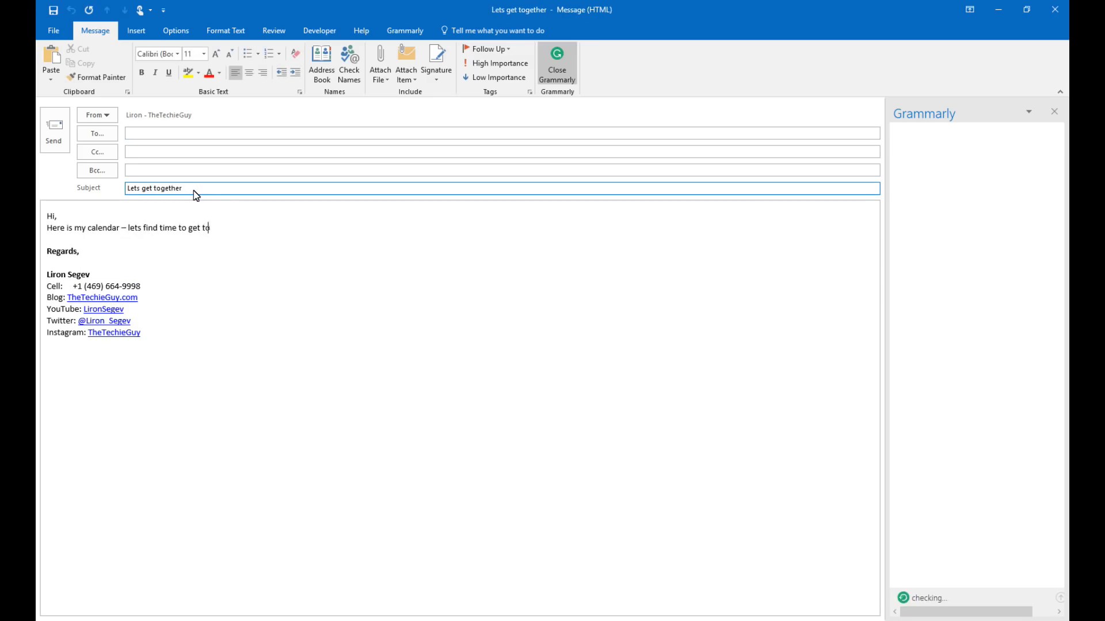
{"action": "type", "text": "gether:"}
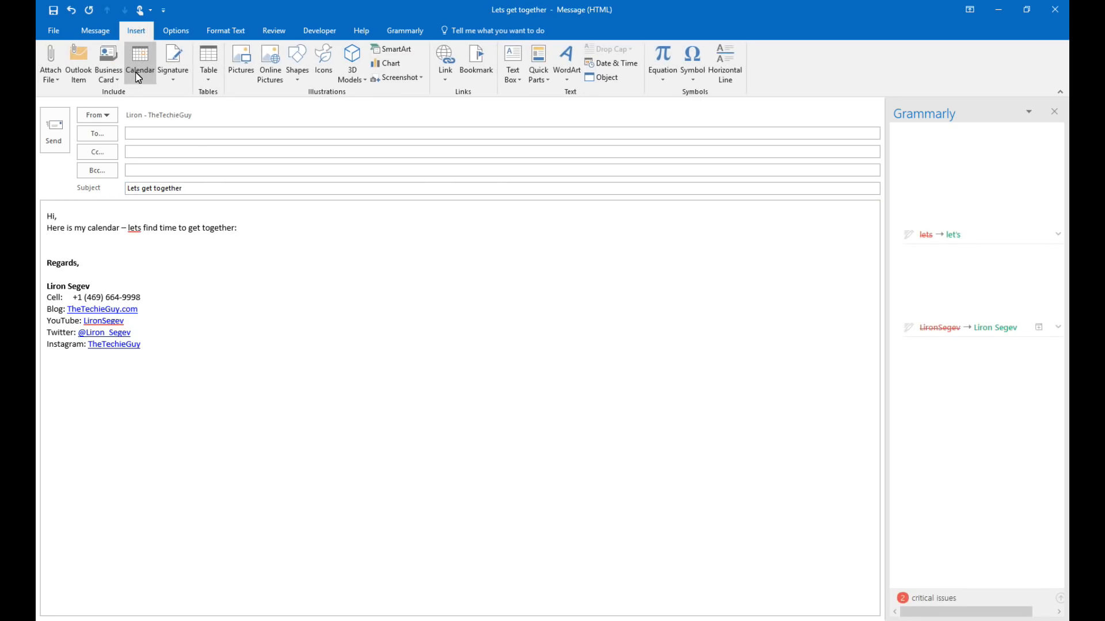
{"action": "left_click", "coordinate": [139, 63]}
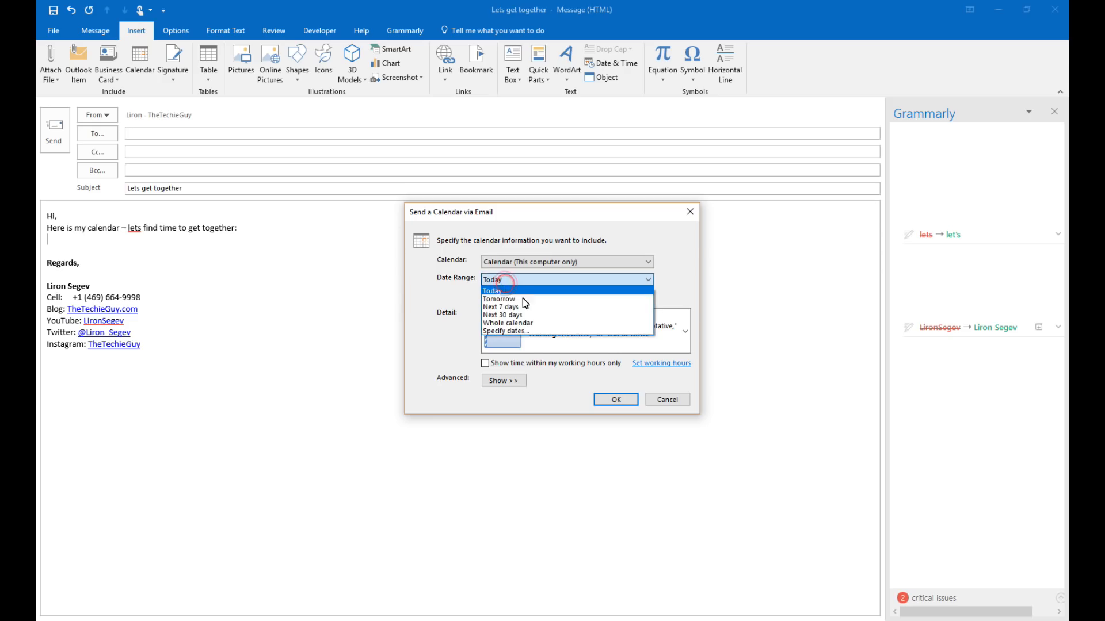
Insert the calendar for the next 7 days, availability only, working hours only.
{"action": "left_click", "coordinate": [503, 305]}
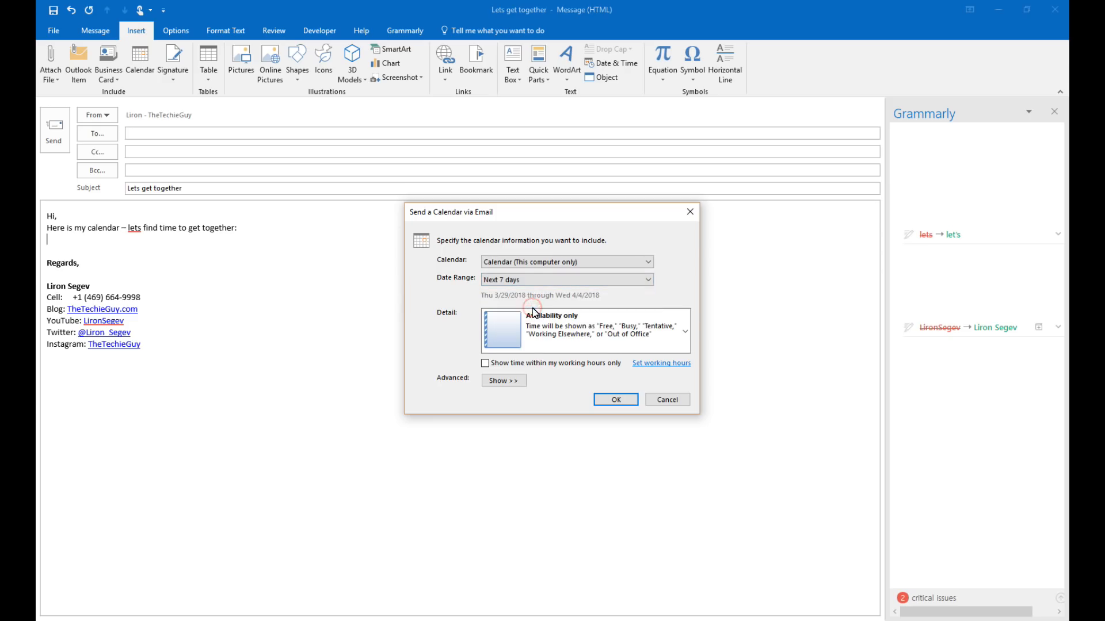
{"action": "left_click", "coordinate": [683, 331]}
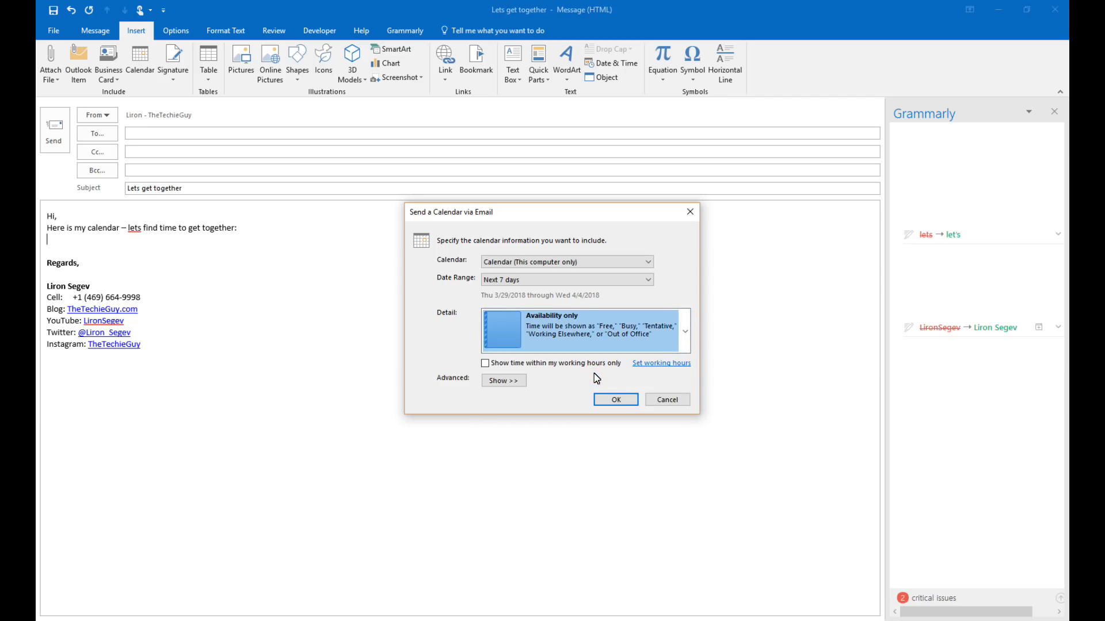
{"action": "left_click", "coordinate": [484, 363]}
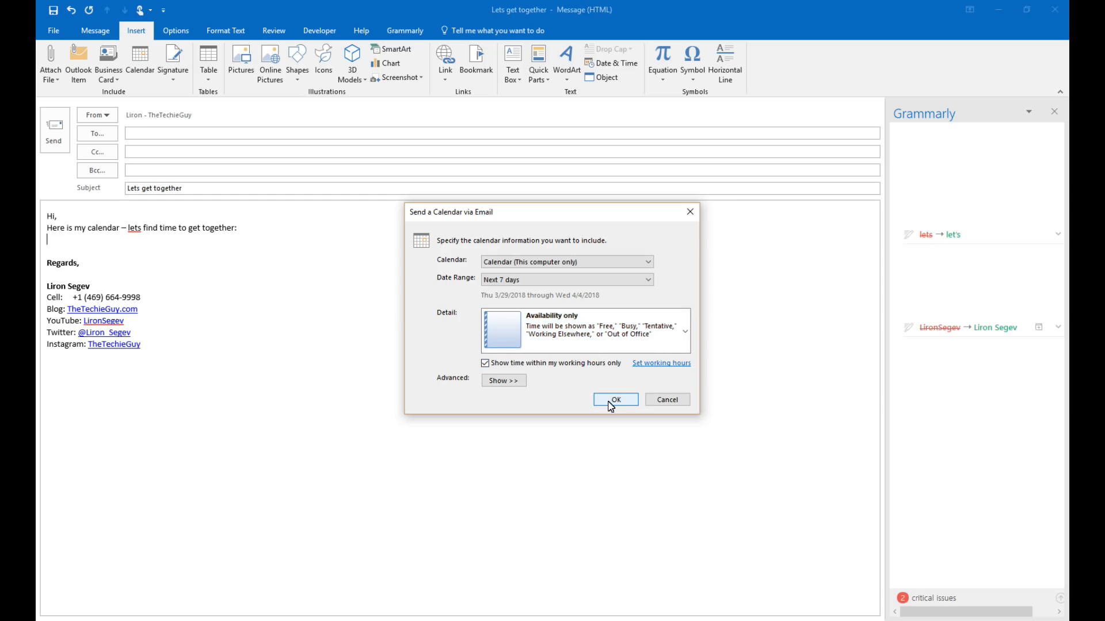
{"action": "left_click", "coordinate": [615, 399]}
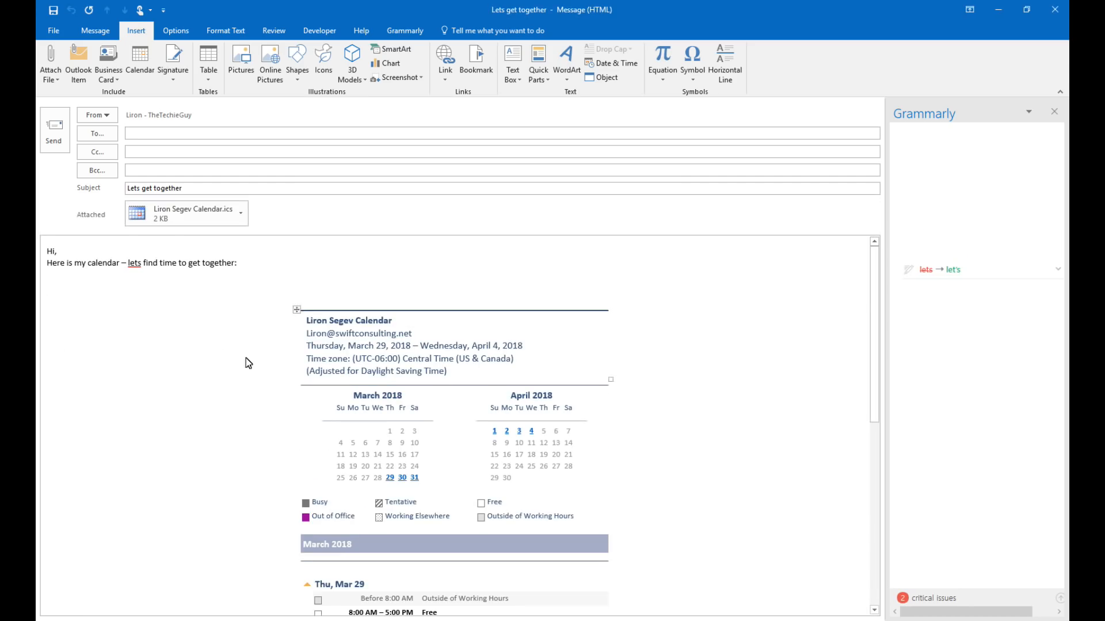
{"action": "mouse_move", "coordinate": [734, 300]}
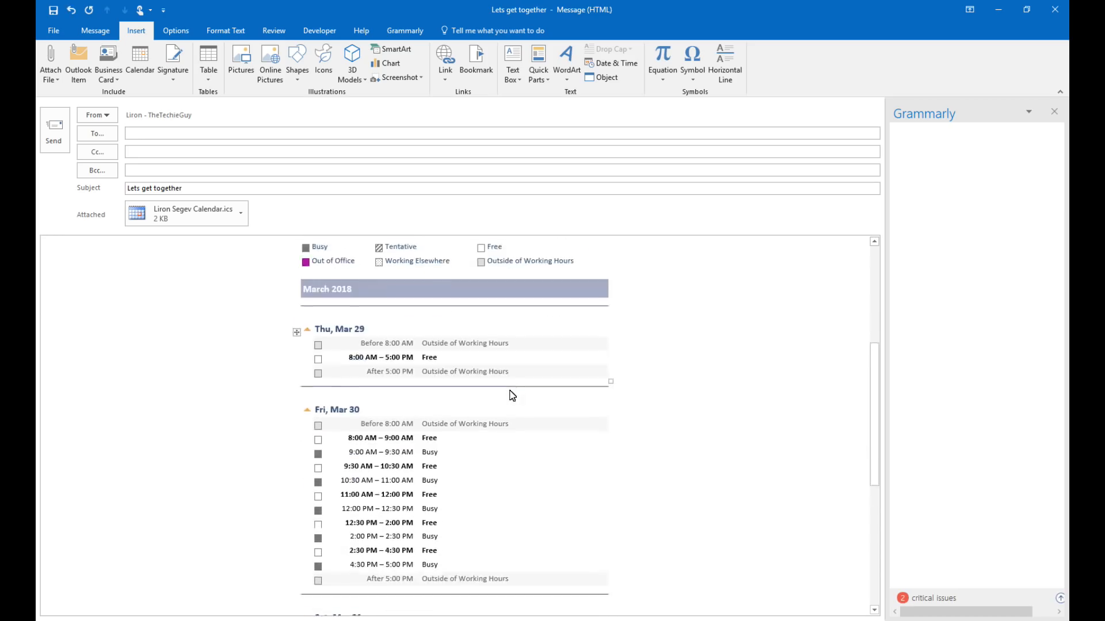
Scroll through the embedded free/busy schedule in the draft.
{"action": "scroll", "scroll_direction": "down", "scroll_amount": 3}
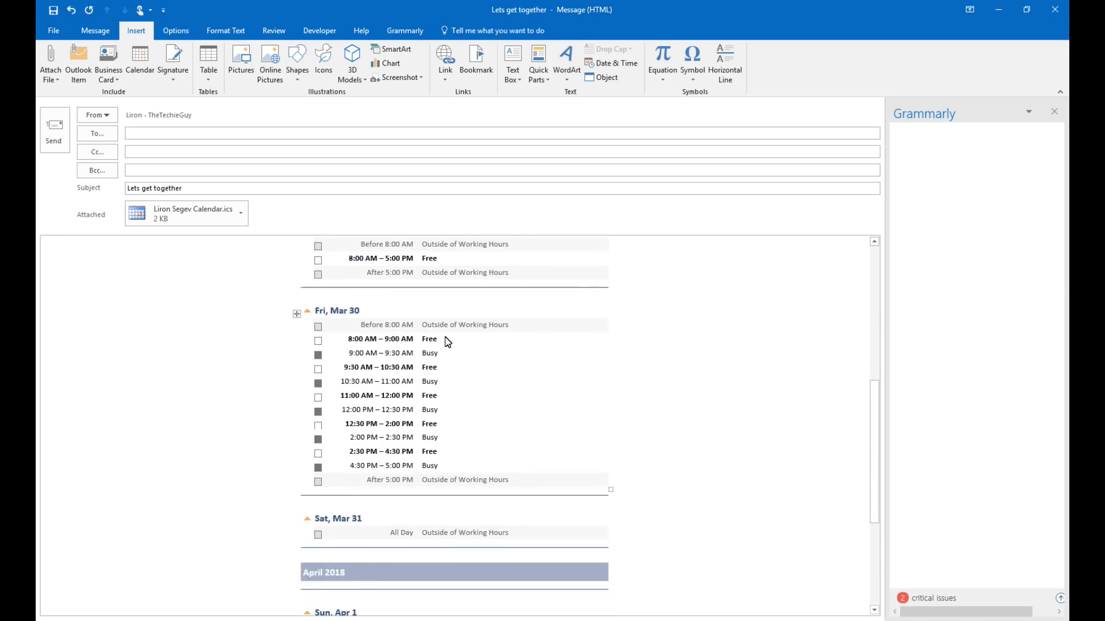
{"action": "scroll", "scroll_direction": "down", "scroll_amount": 3}
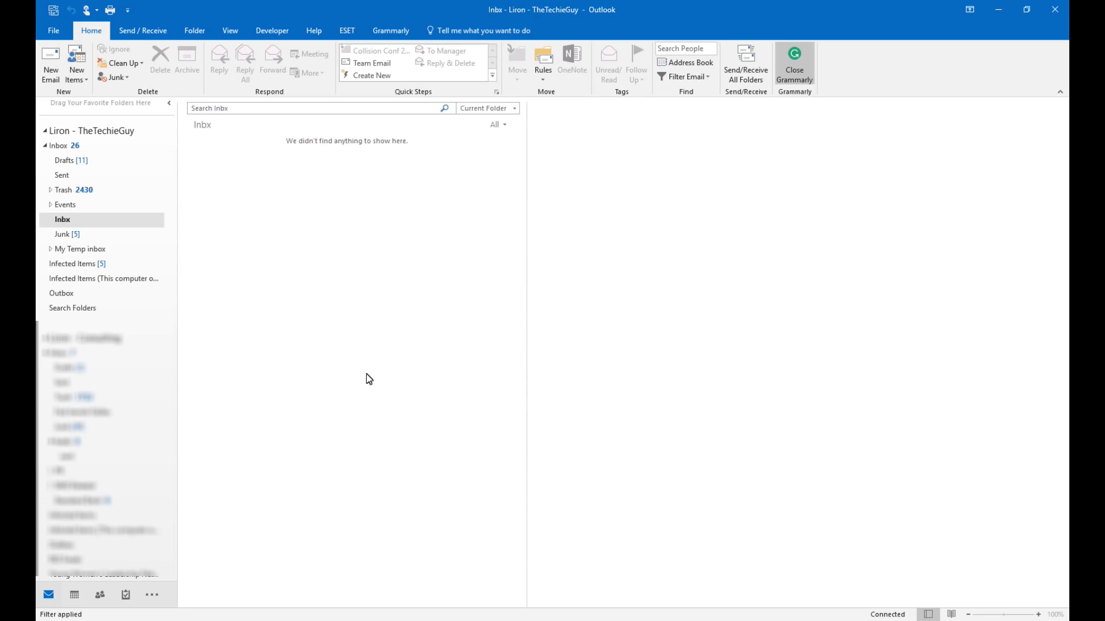
Search the Inbox for 'test' and show the extra search criteria rows.
{"action": "left_click", "coordinate": [317, 107]}
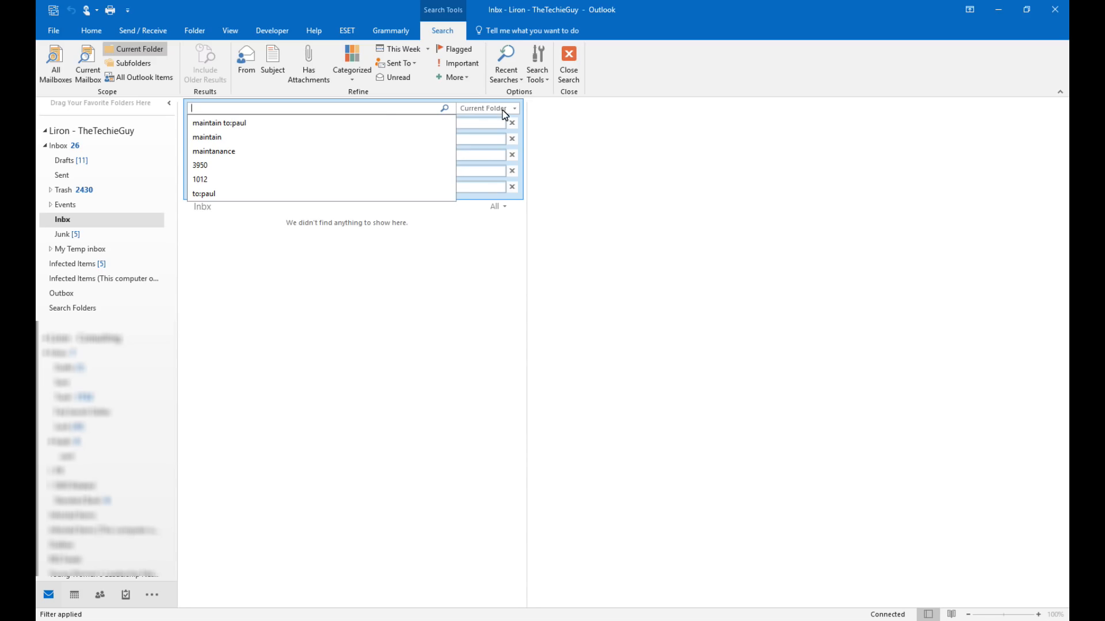
{"action": "mouse_move", "coordinate": [495, 118]}
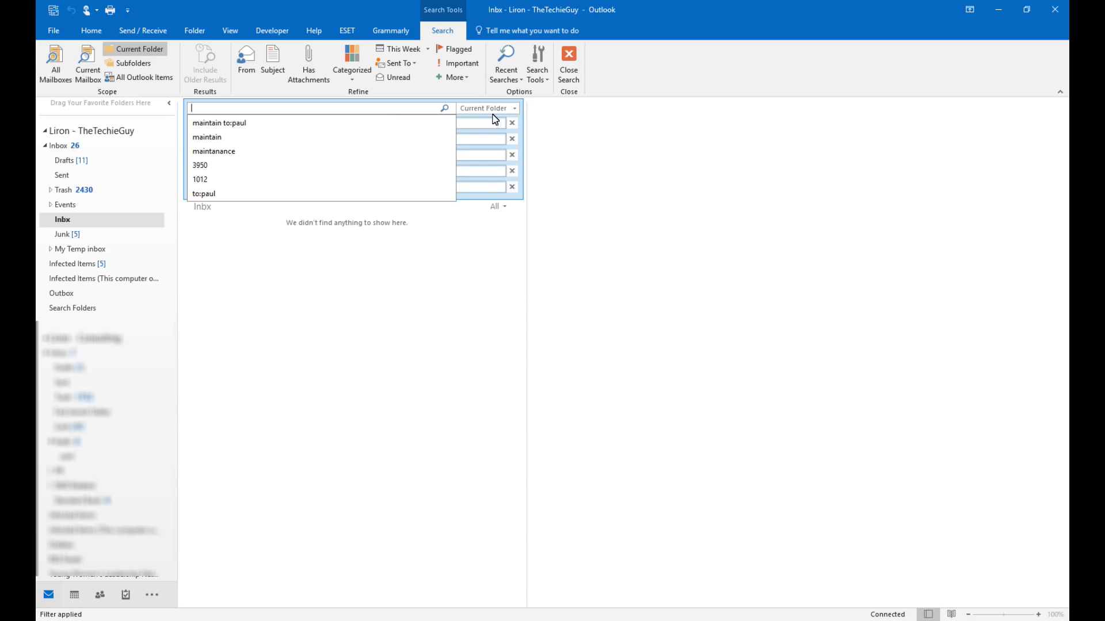
{"action": "type", "text": "test"}
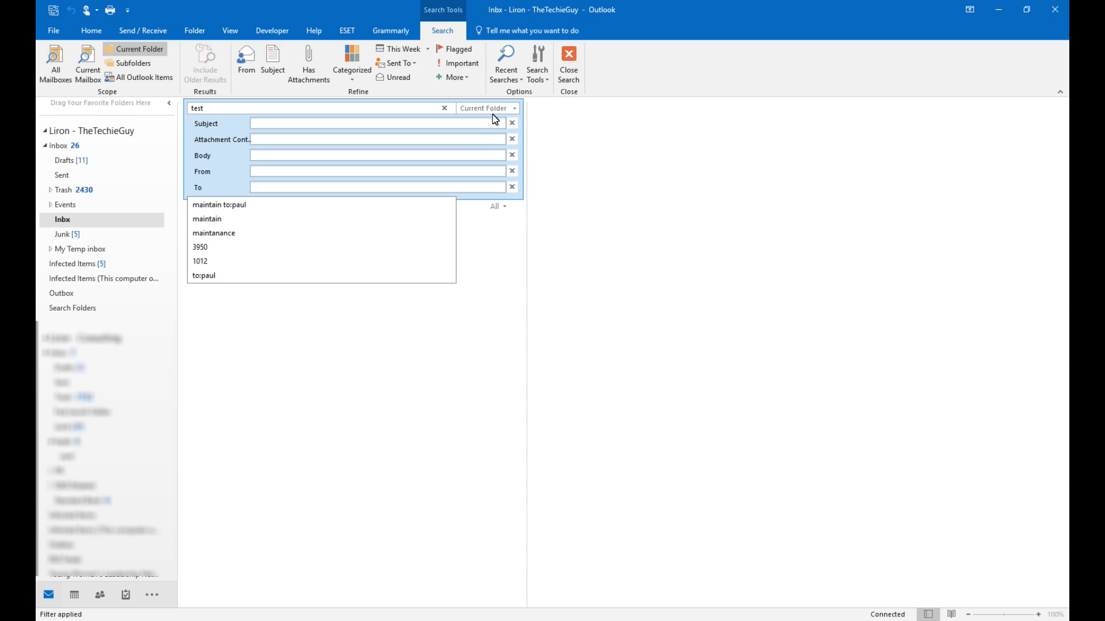
{"action": "mouse_move", "coordinate": [224, 139]}
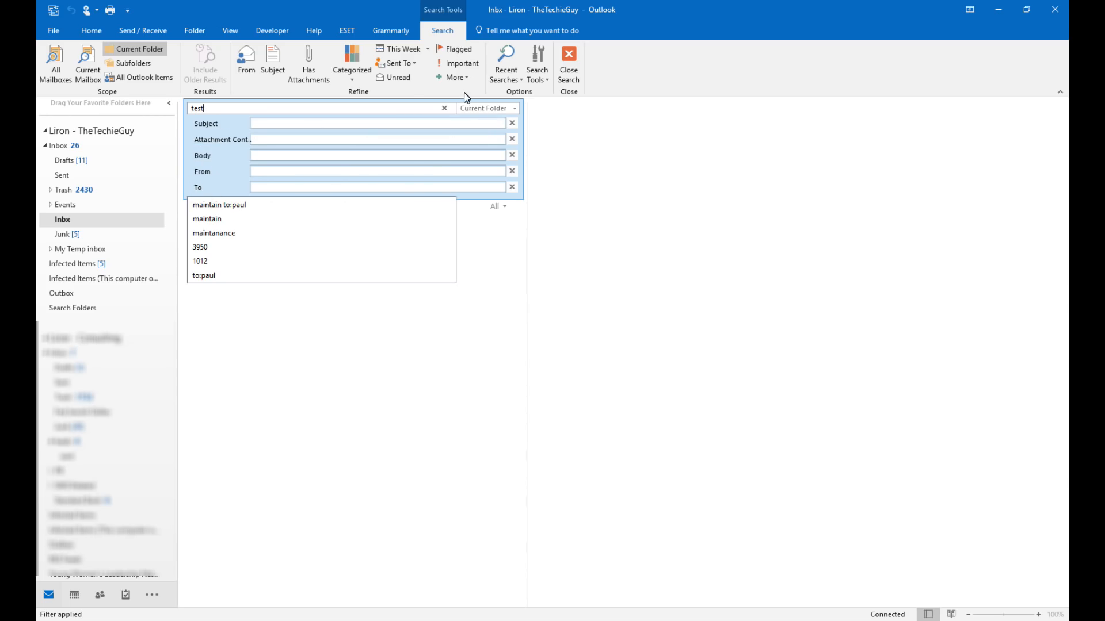
{"action": "left_click", "coordinate": [452, 78]}
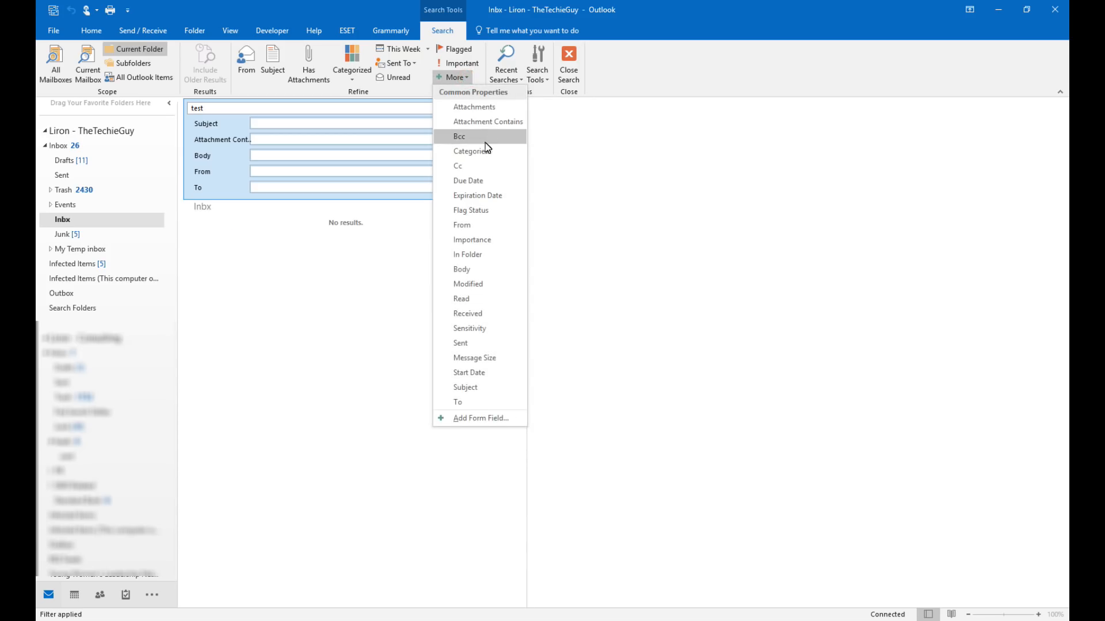
{"action": "mouse_move", "coordinate": [484, 254]}
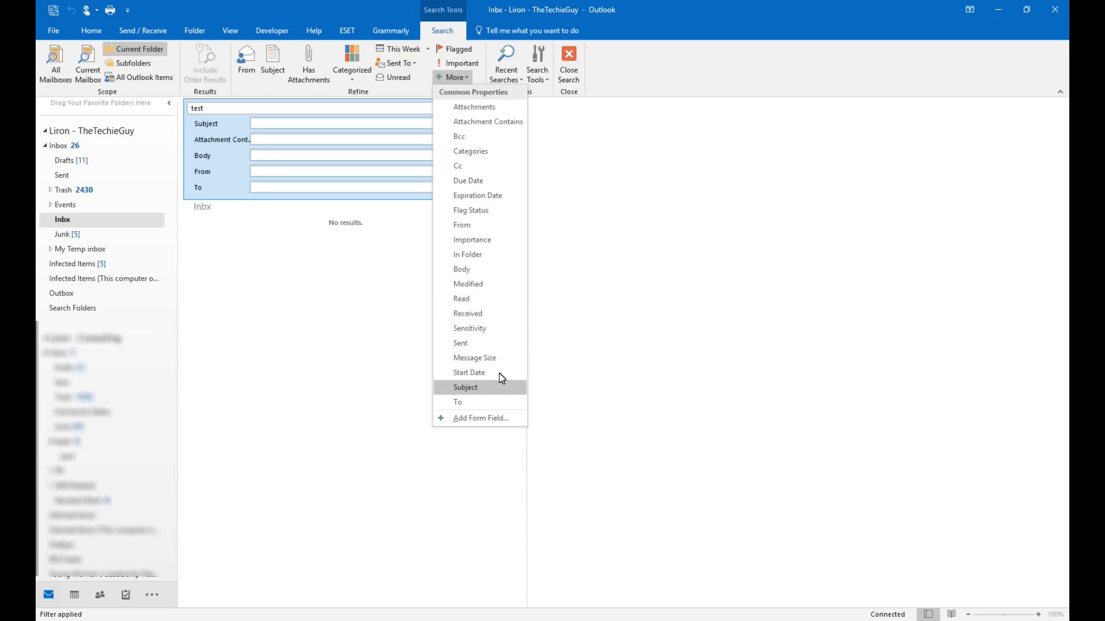
{"action": "mouse_move", "coordinate": [513, 133]}
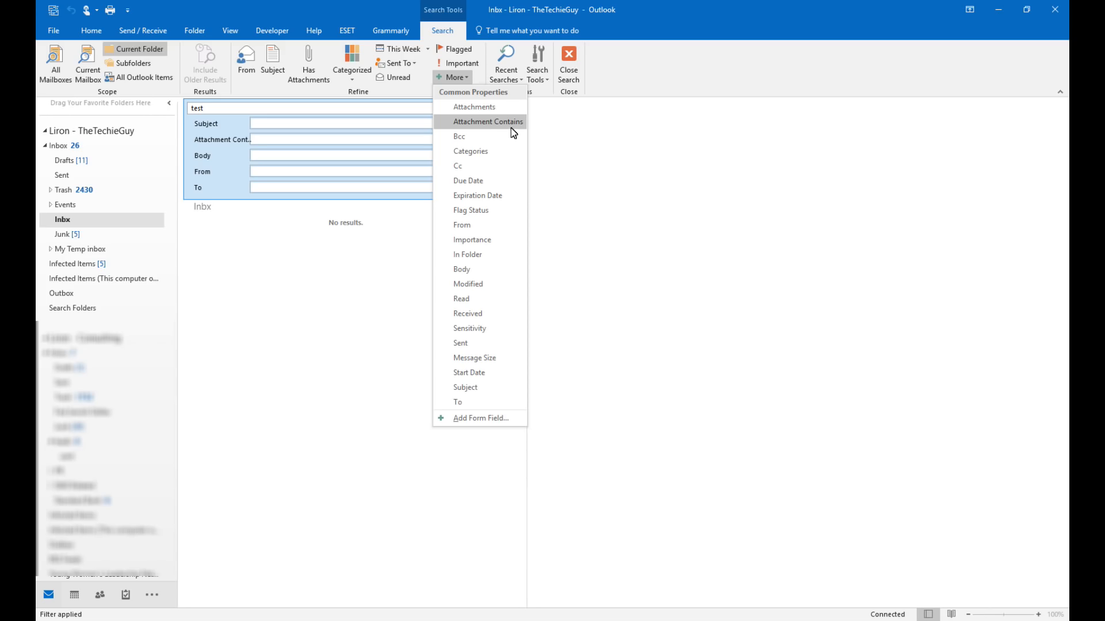
Add an Attachment Contains criterion of 'big deal' to the search.
{"action": "left_click", "coordinate": [480, 121]}
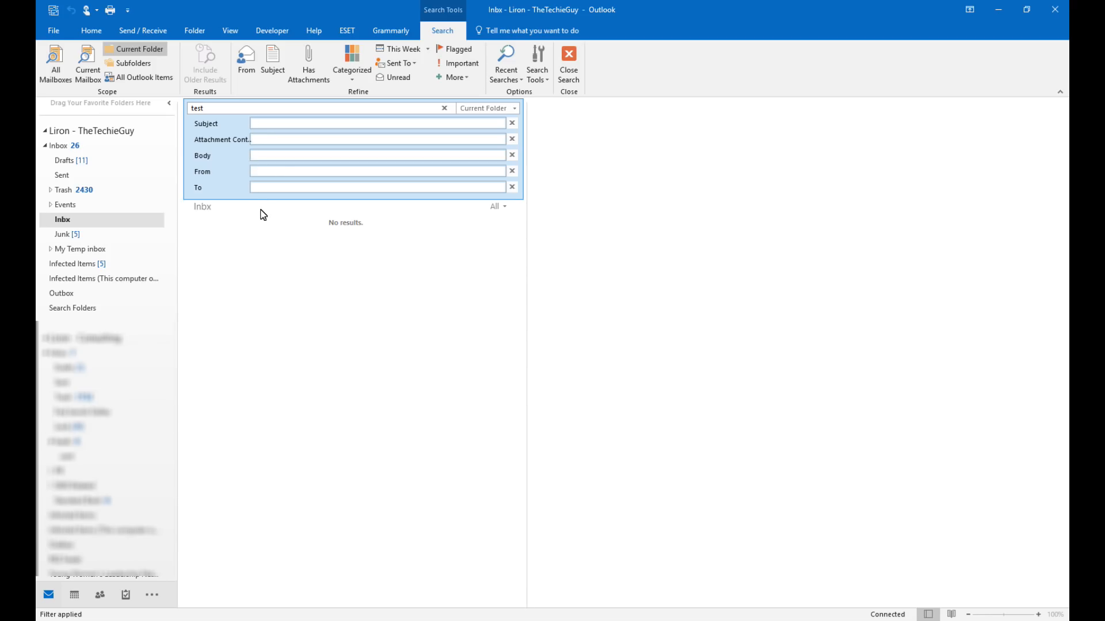
{"action": "type", "text": "big deal"}
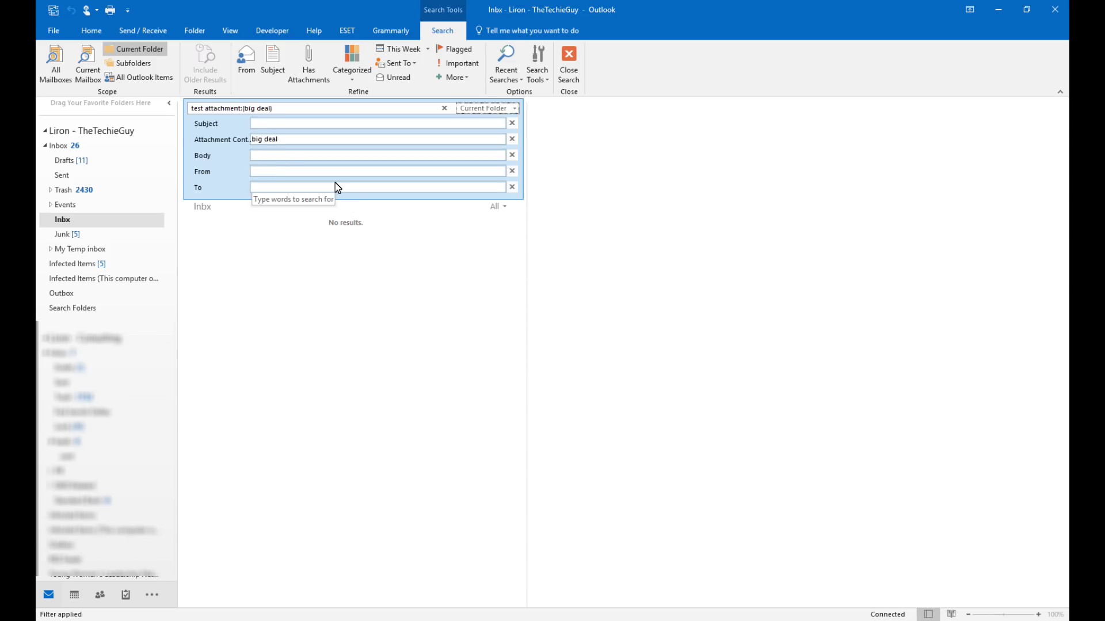
{"action": "mouse_move", "coordinate": [227, 349]}
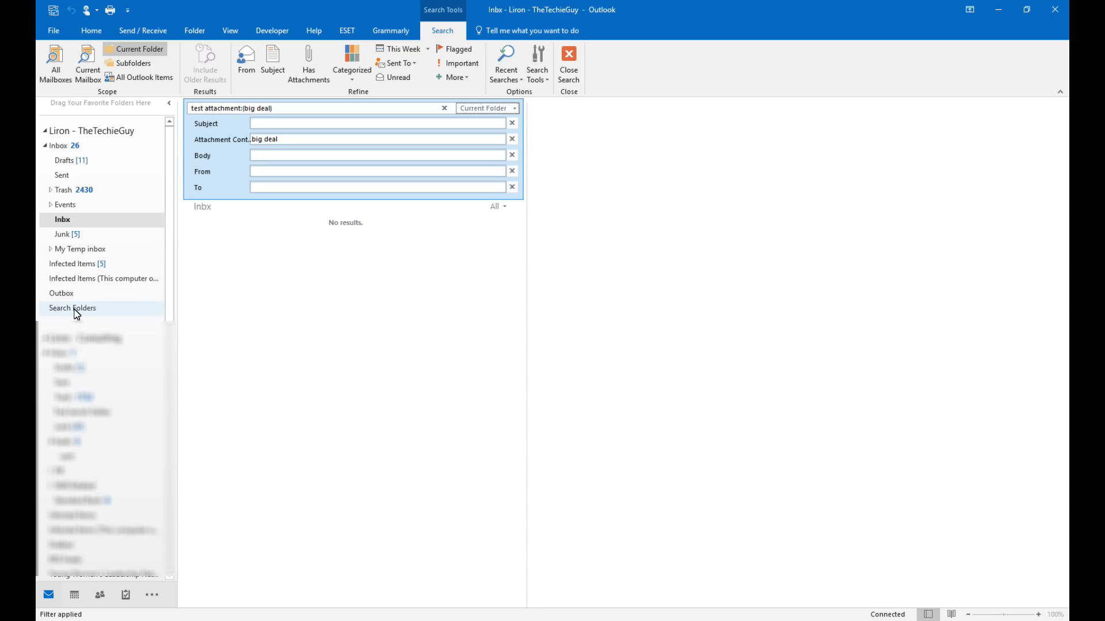
Open the New Search Folder dialog from the Search Folders context menu.
{"action": "right_click", "coordinate": [72, 308]}
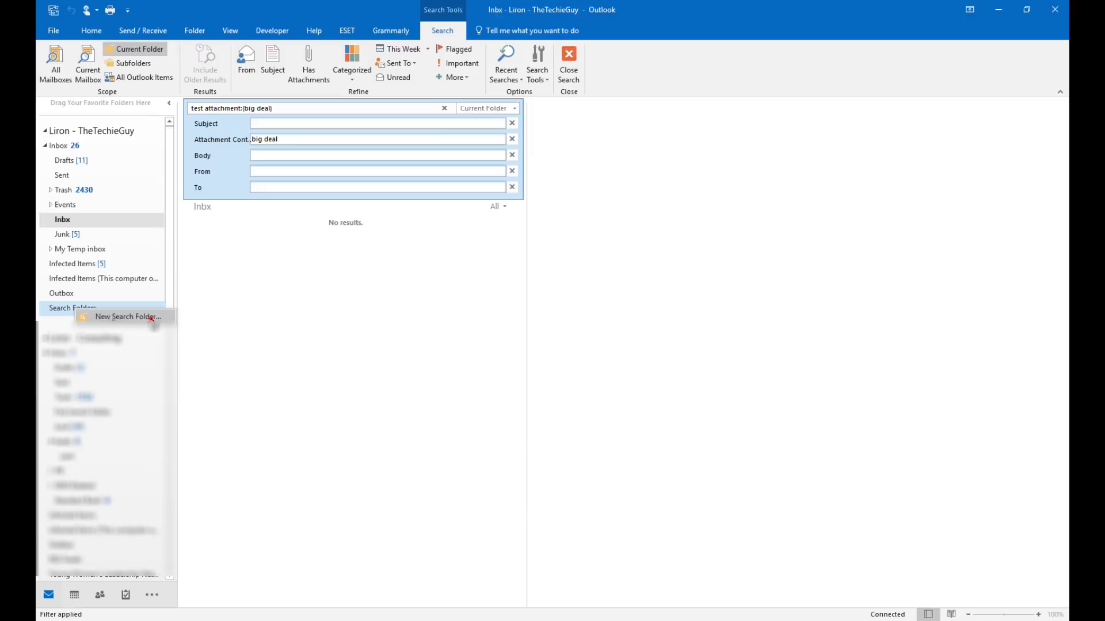
{"action": "left_click", "coordinate": [128, 316]}
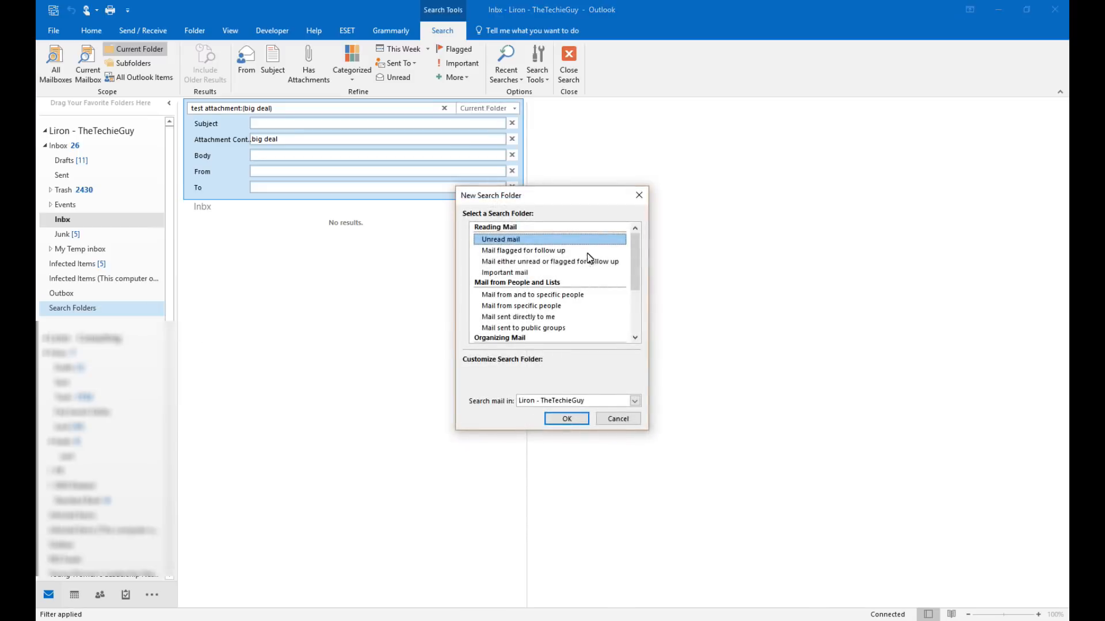